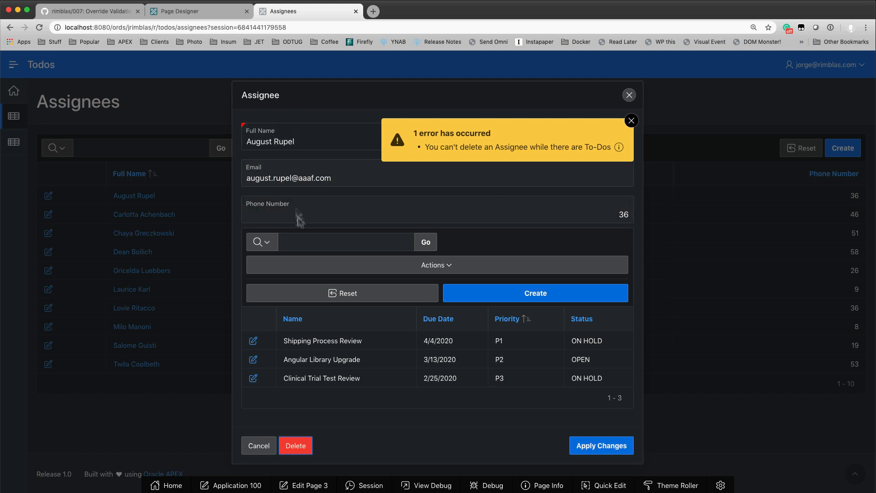
mouse_move(330, 352)
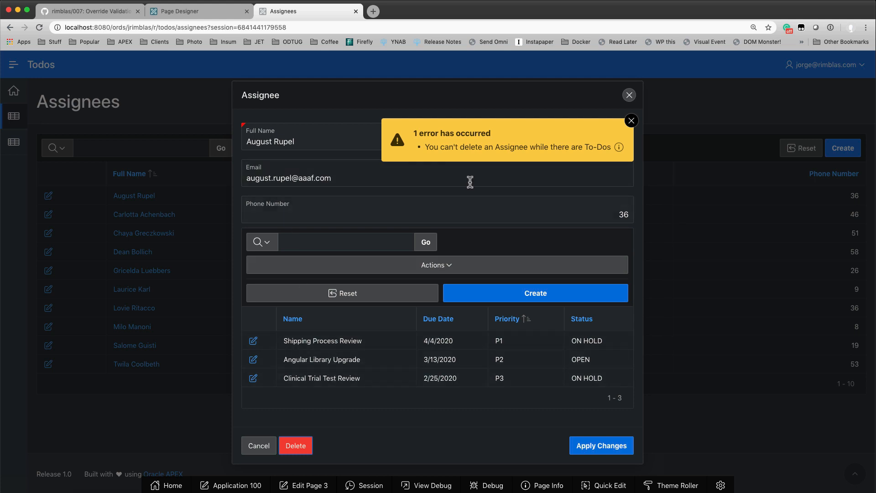
Attempt to delete the assignee record, then bring page 3 up in Page Designer
click(295, 446)
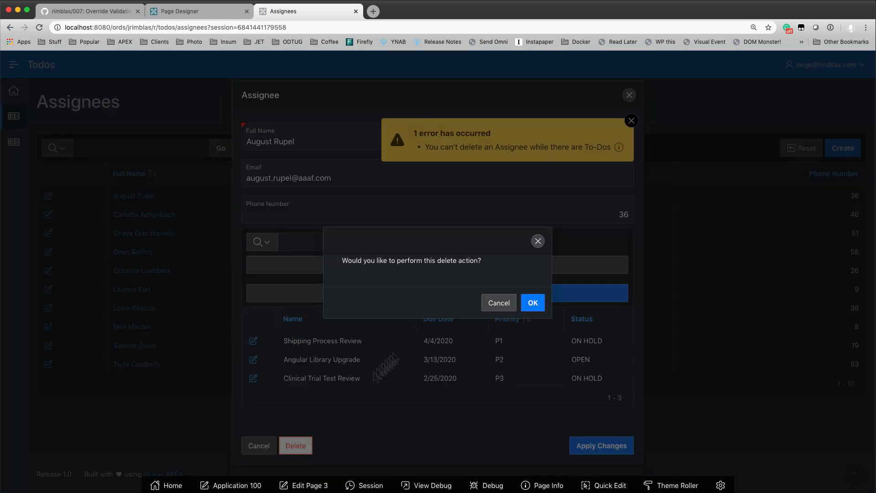
mouse_move(356, 268)
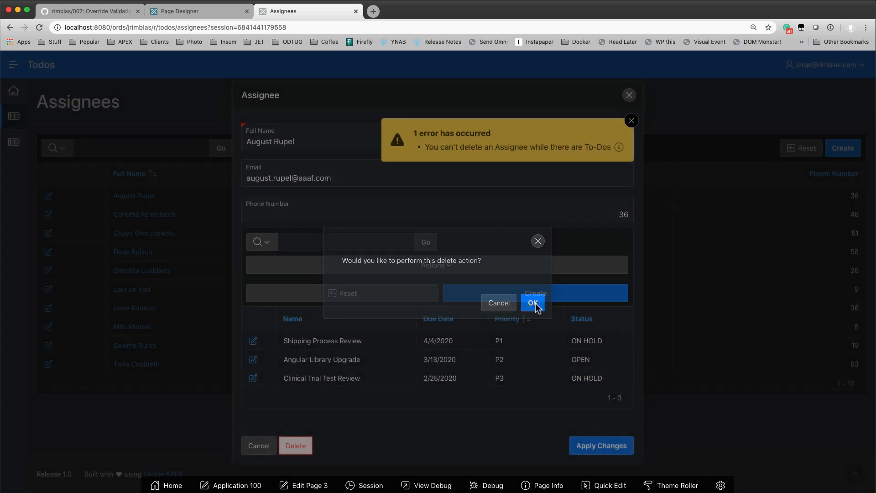
click(533, 302)
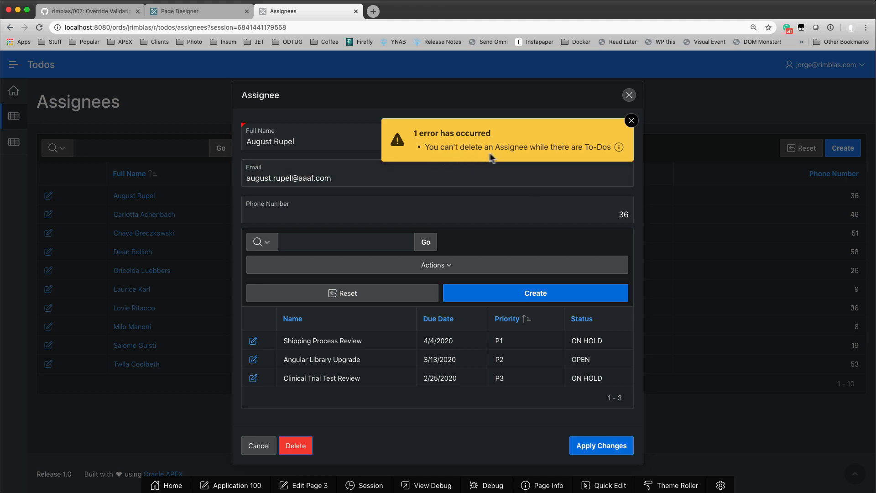
mouse_move(576, 162)
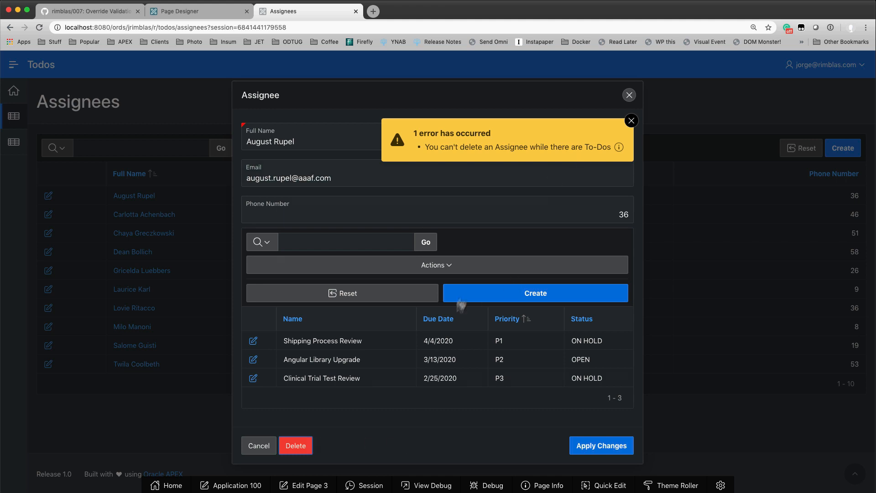
mouse_move(367, 385)
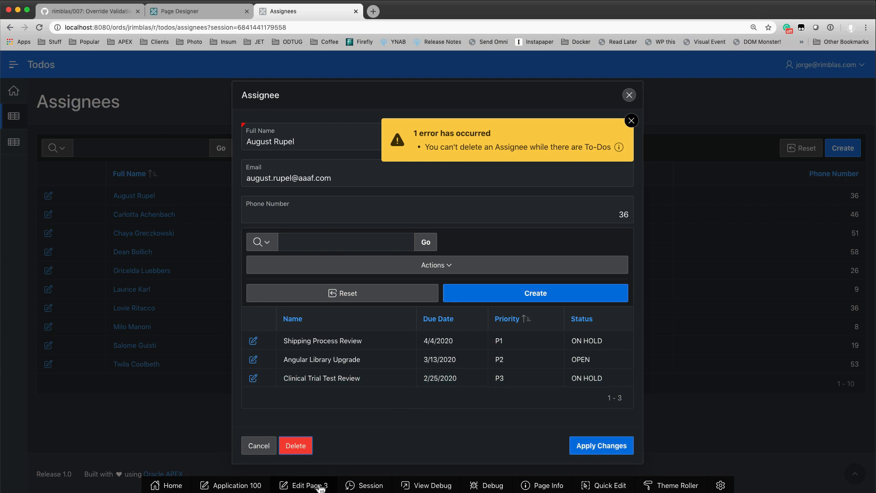
click(198, 11)
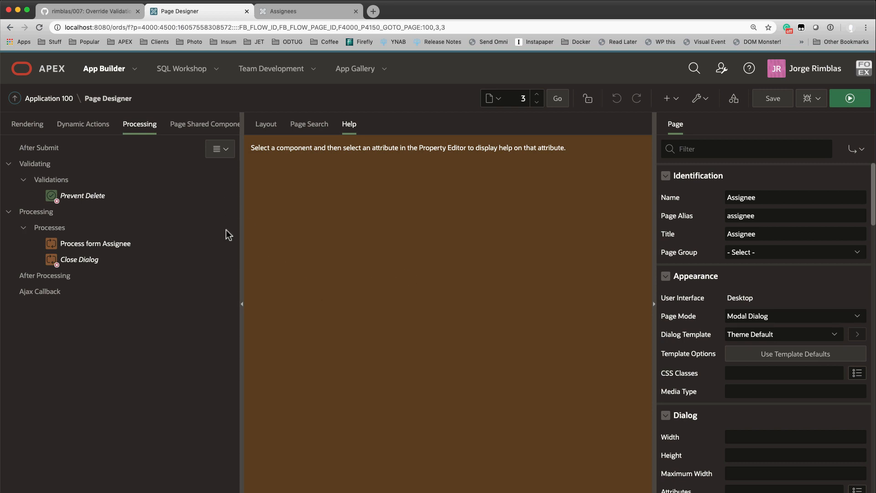
mouse_move(50, 133)
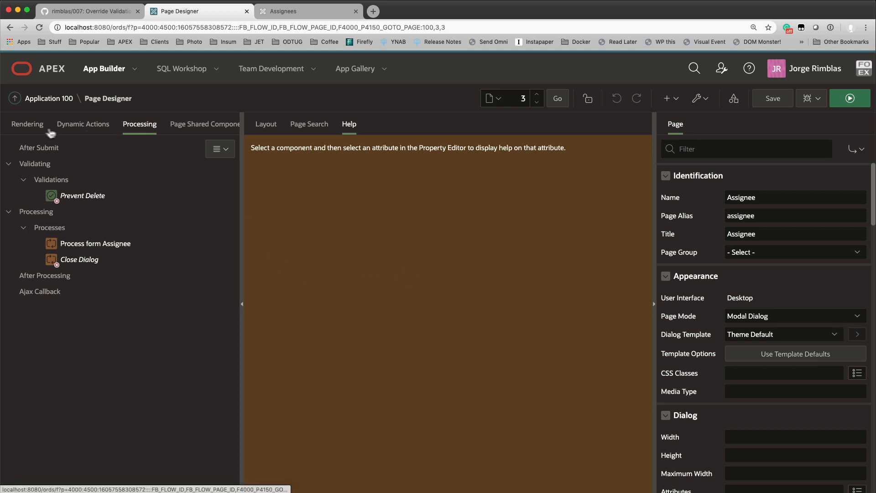
Review the Assignee form region, then select the Prevent Delete validation under Processing
click(26, 123)
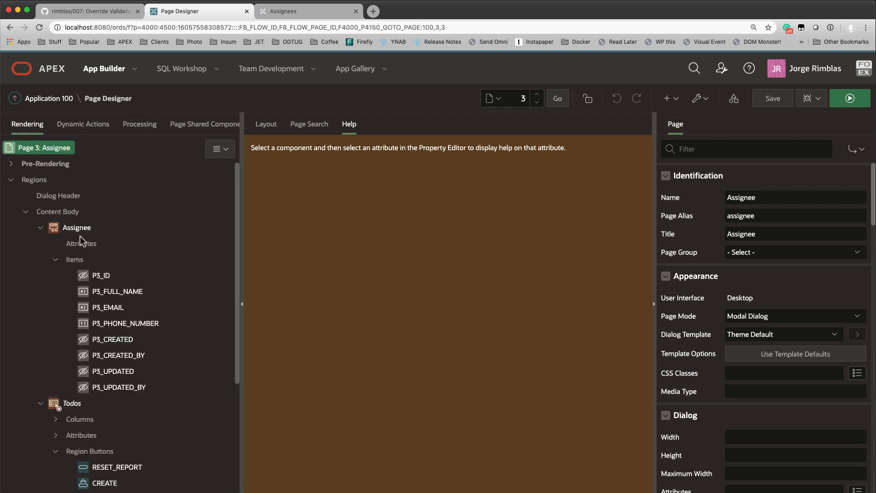
click(77, 227)
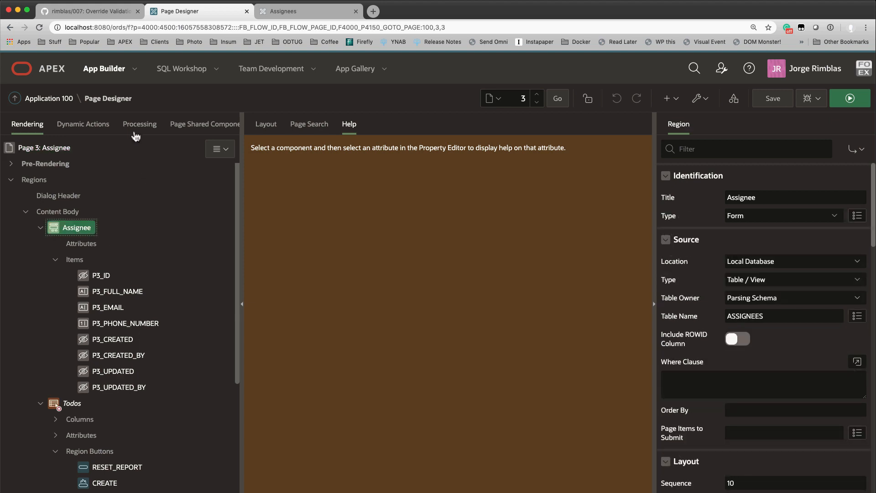
click(139, 123)
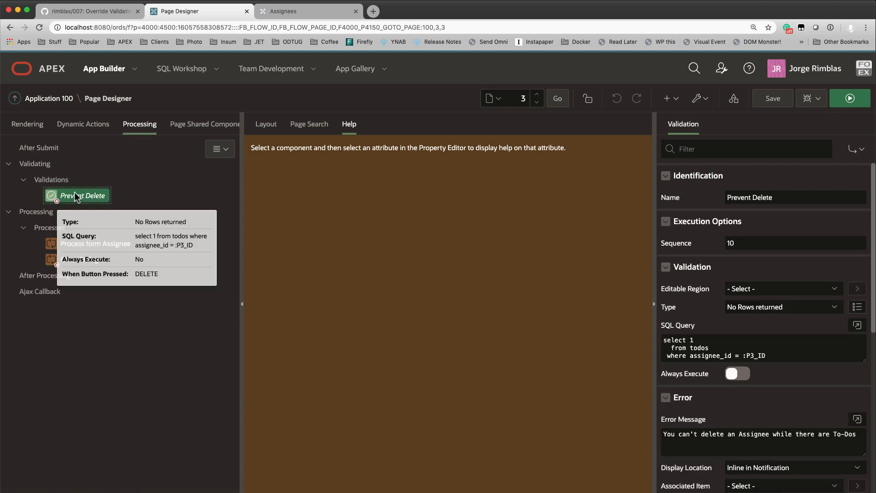
click(787, 197)
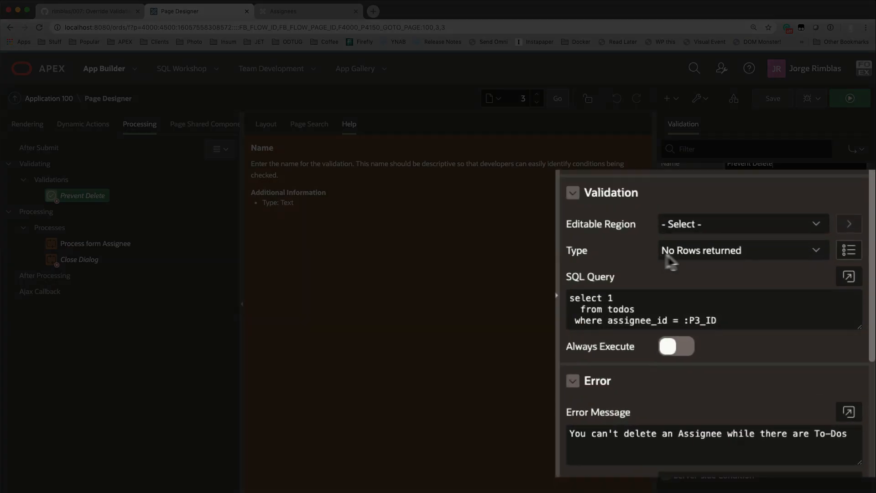
Review the No Rows Returned validation type and error message help, then begin editing the message
click(740, 250)
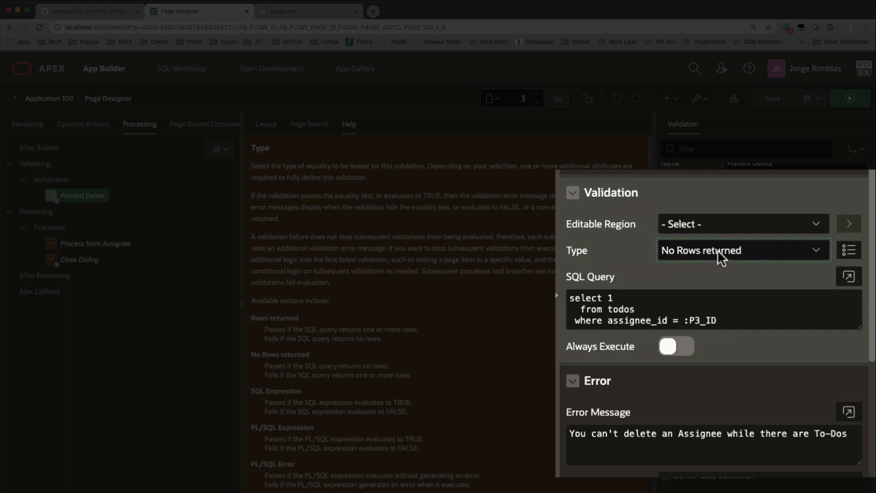
click(709, 310)
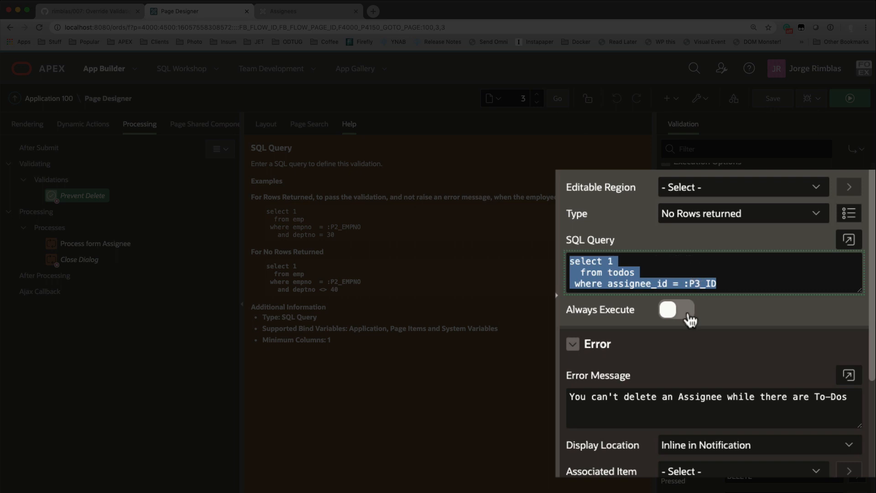
click(757, 397)
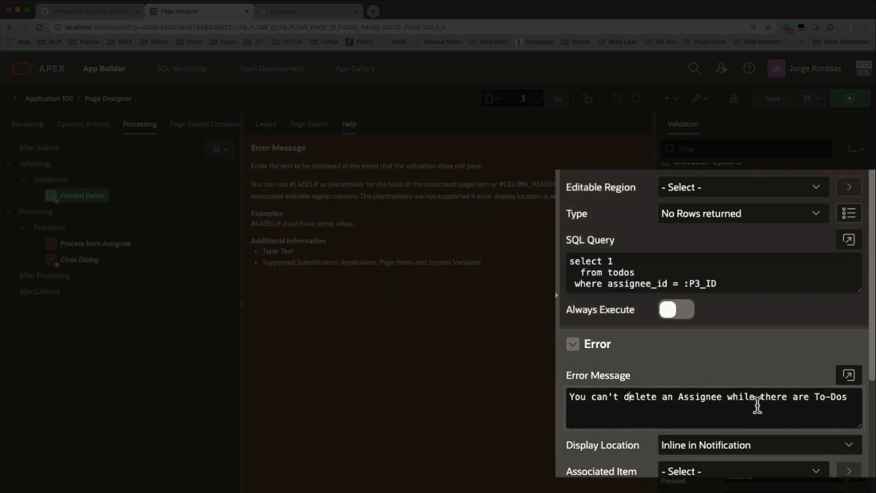
click(710, 407)
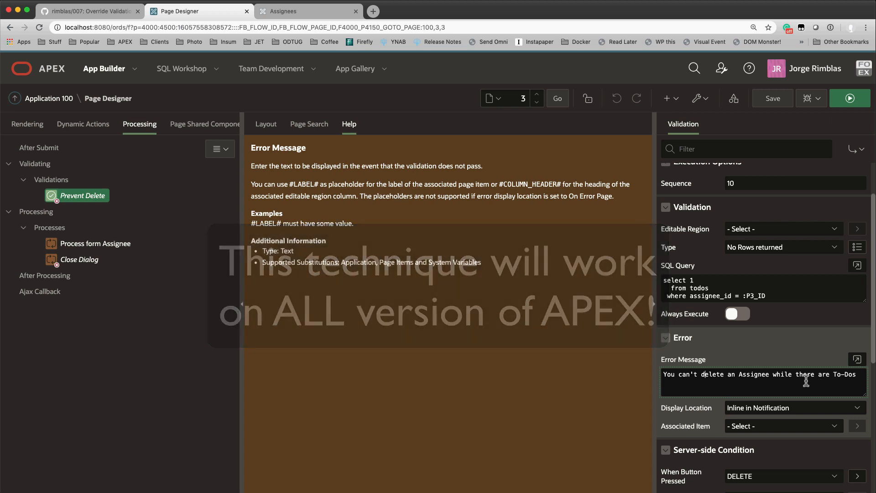
In the code editor append <a href="javascript:apex.submit('FORCE_DELETE')"> to the error message
click(857, 358)
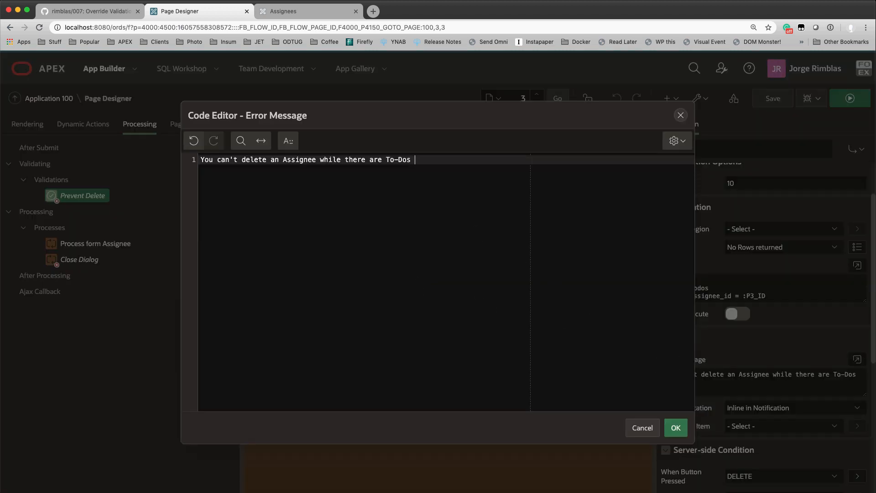
text(<a)
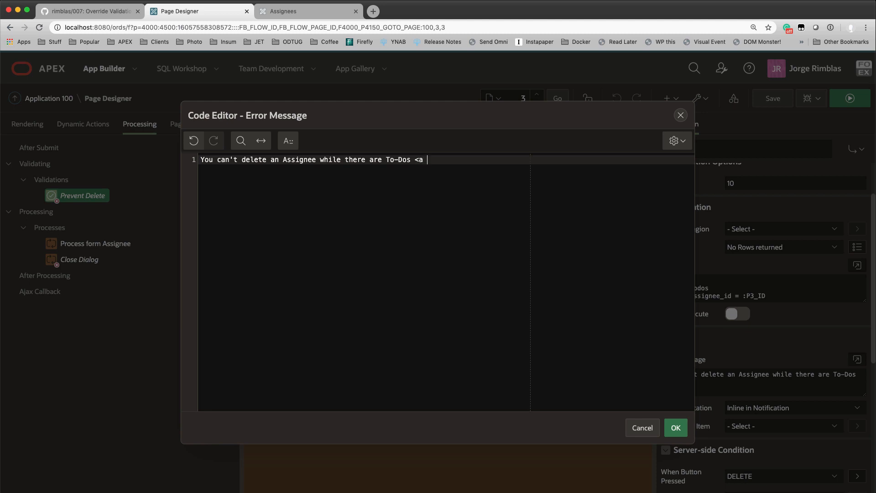
text(href="")
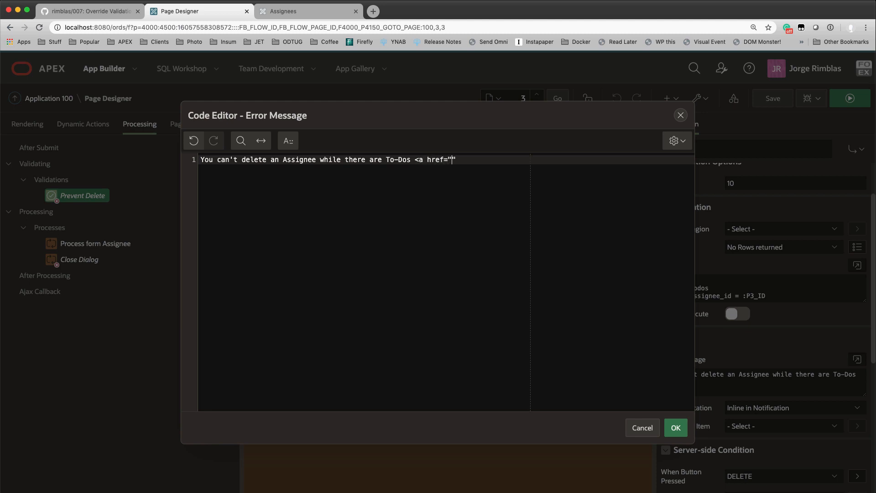
text(javascri)
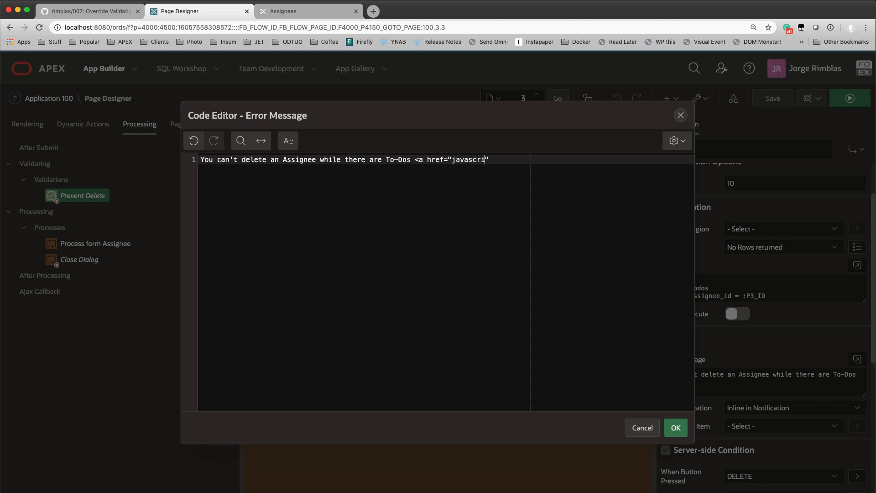
text(pt:apex.)
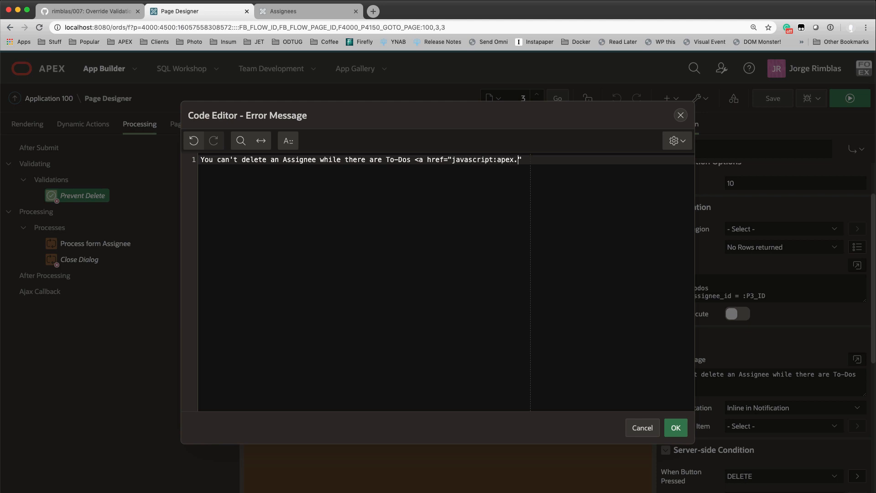
text(submit())
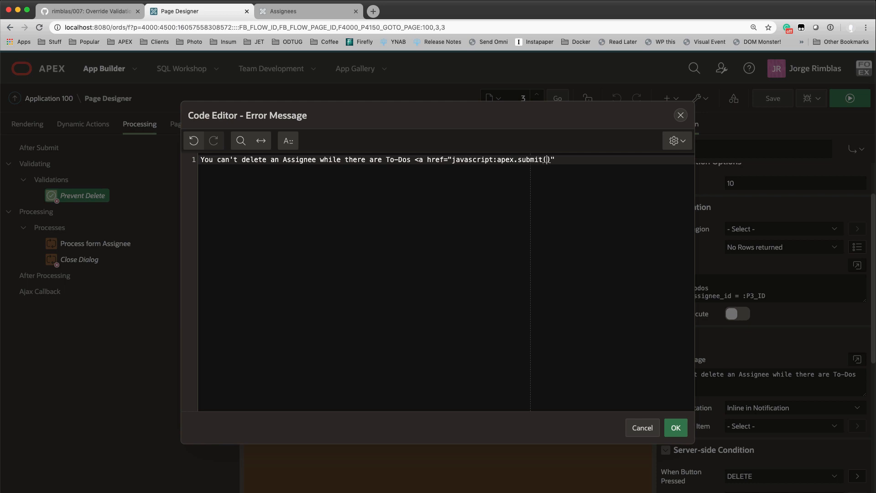
text('')
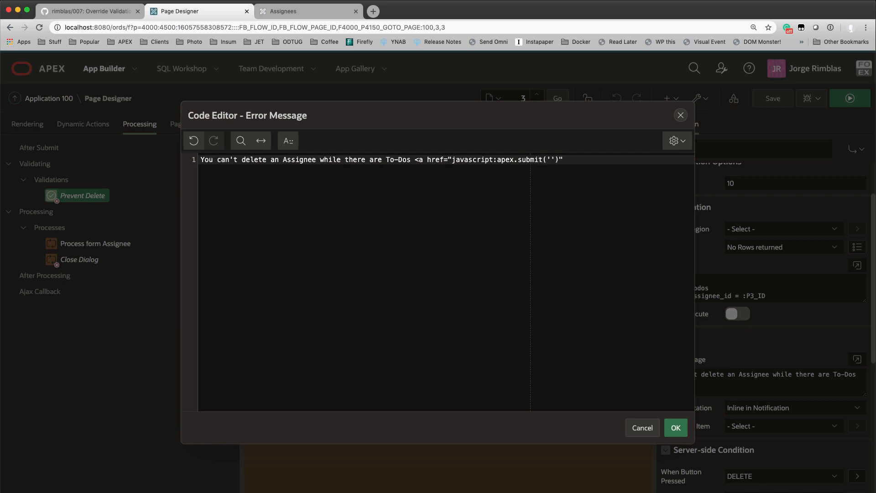
text(FOR)
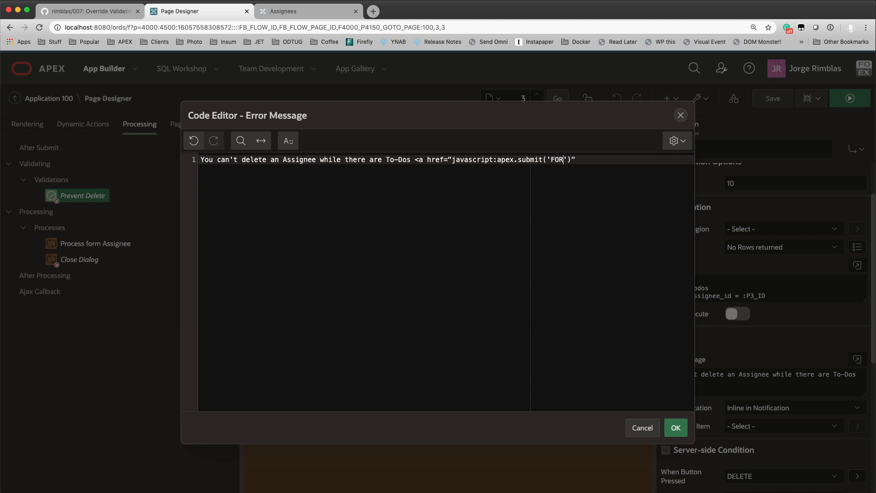
text(CE_DELE)
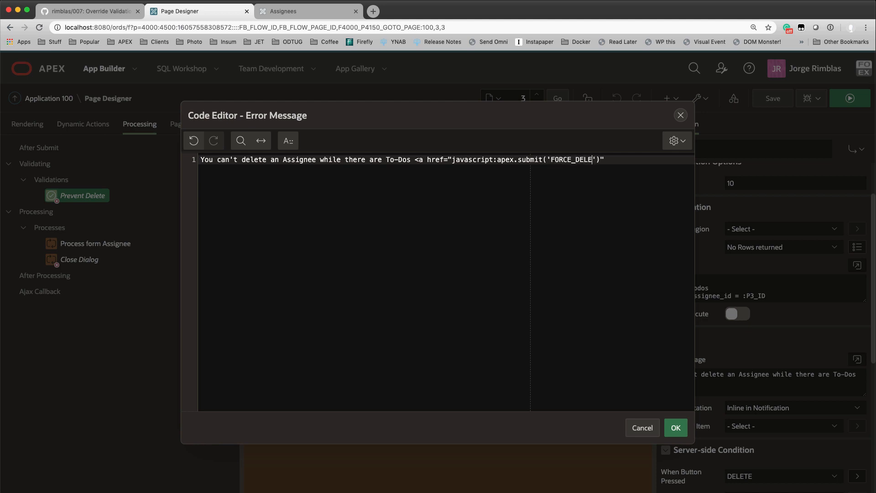
text(TE)
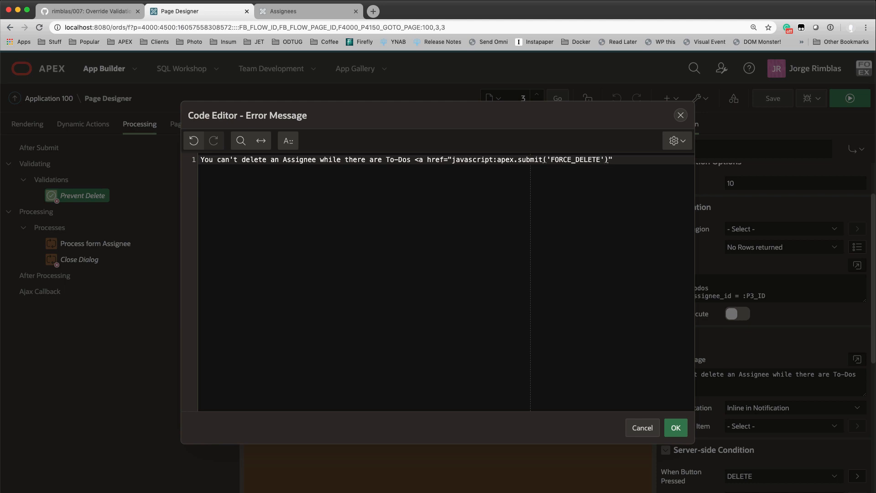
text(>)
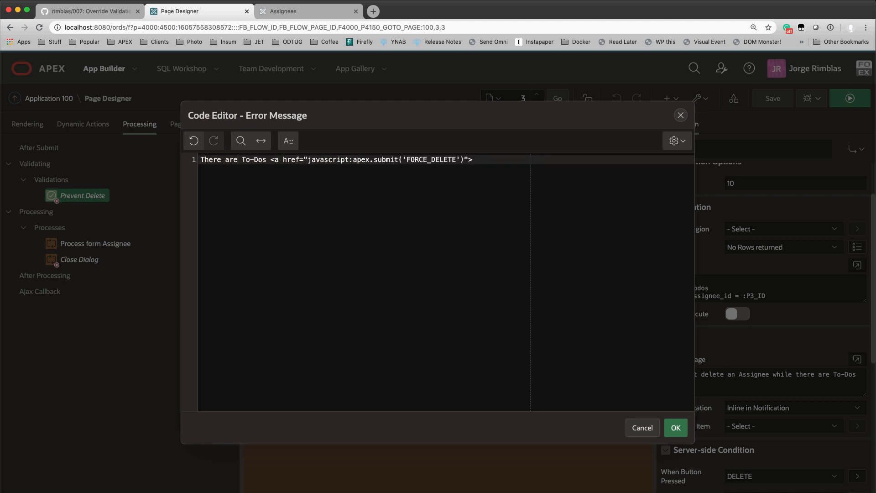
Reword the message: To-Dos still assigned will be deleted if you proceed
text(still)
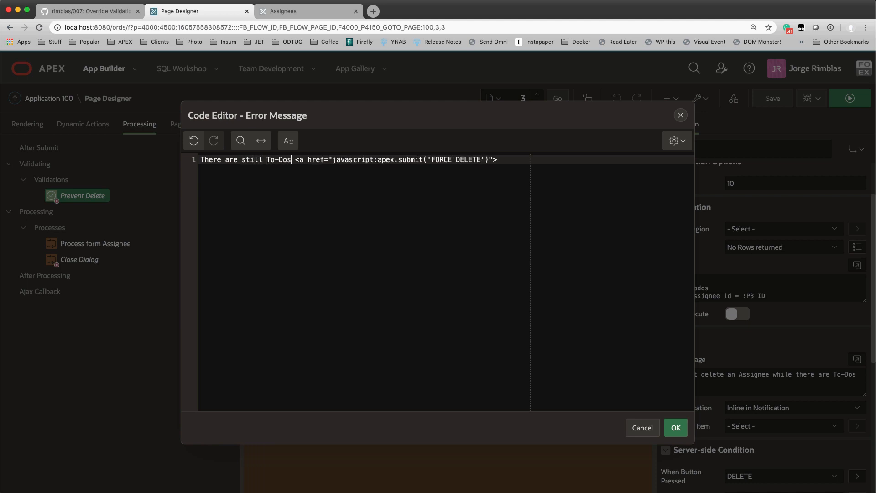
text(assigned)
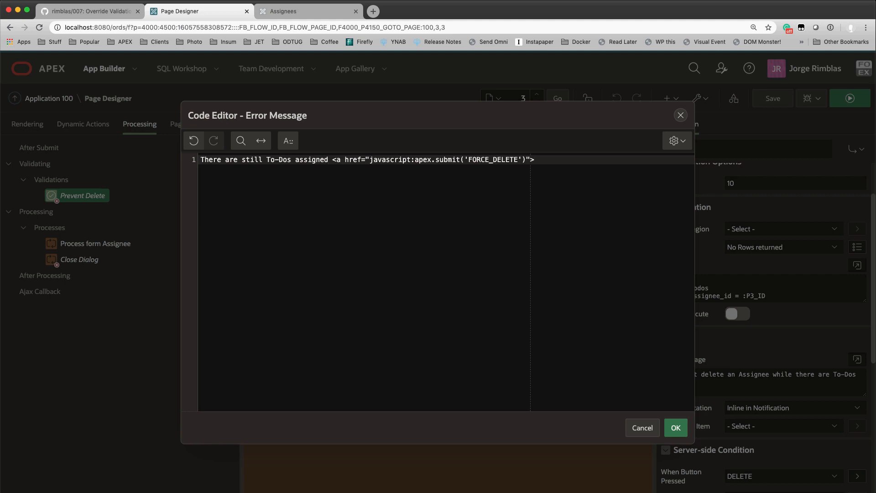
text(, there will be deleteded o)
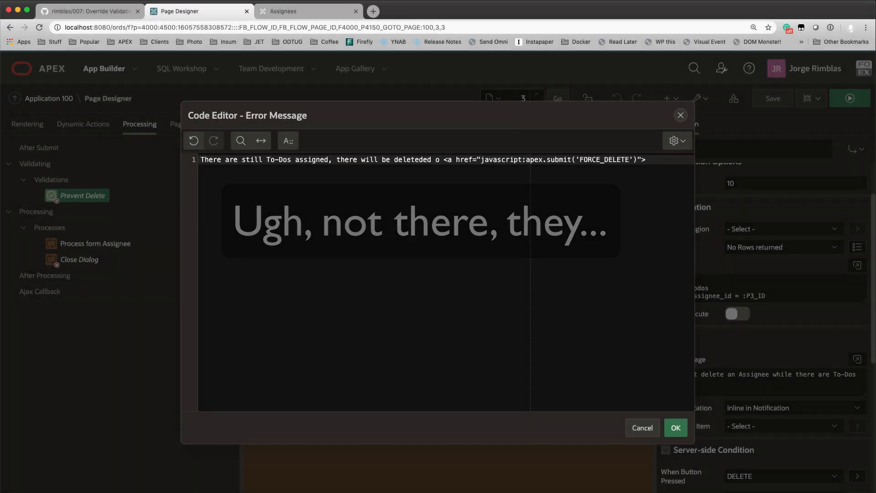
text(if you)
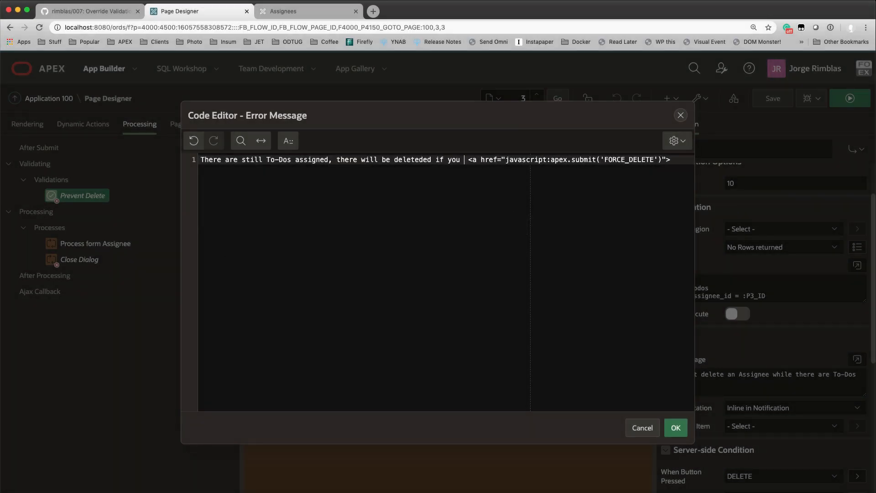
text(proceed)
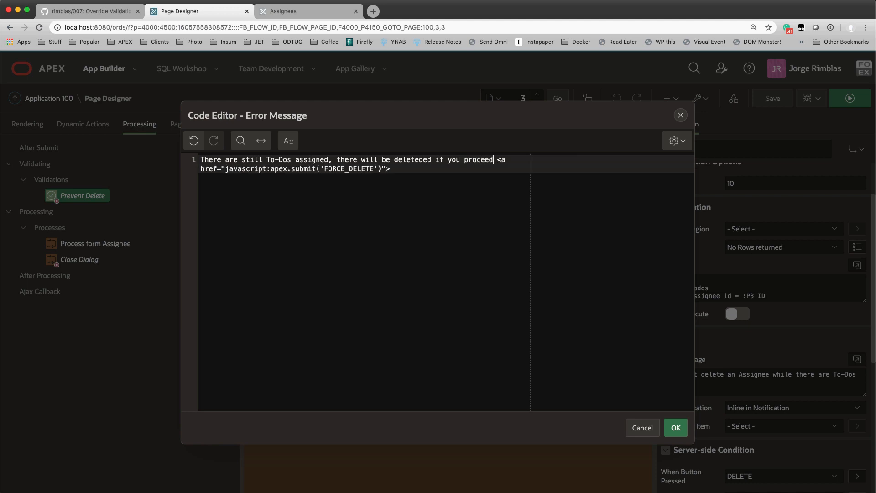
text(.)
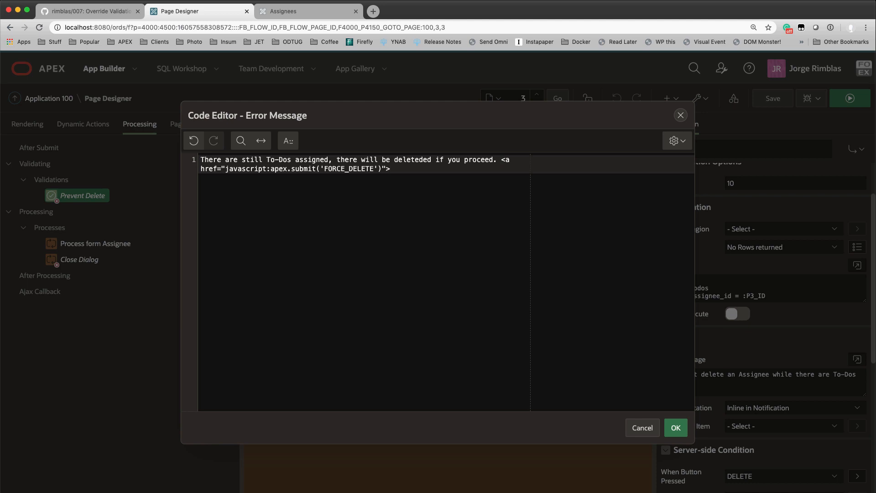
Add 'Ok delete!' as the anchor text and close the link with </a>
text(Ok d)
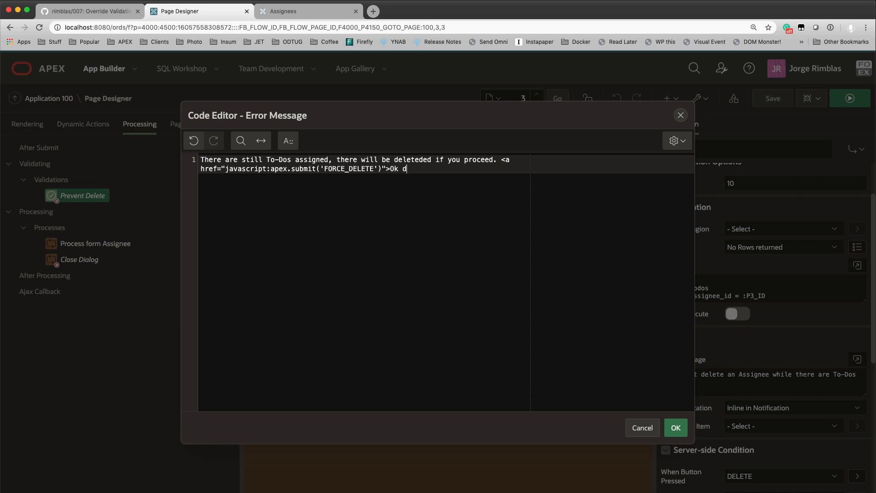
text(elete)
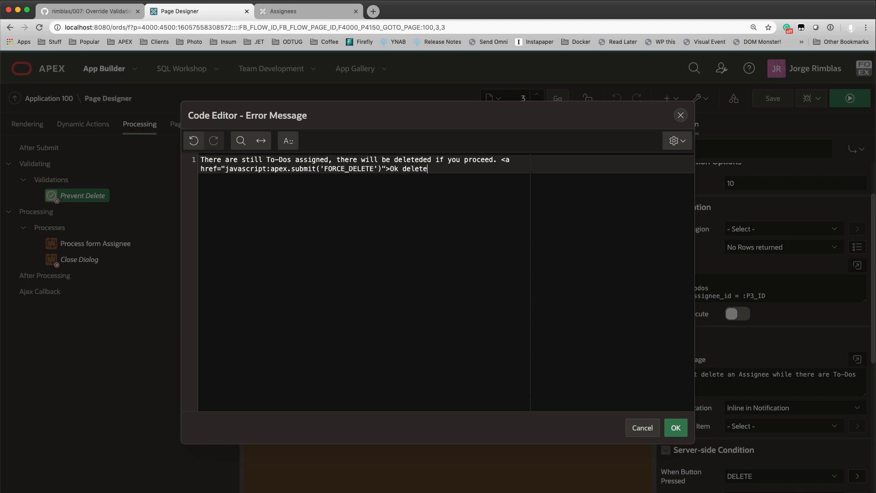
text(!<)
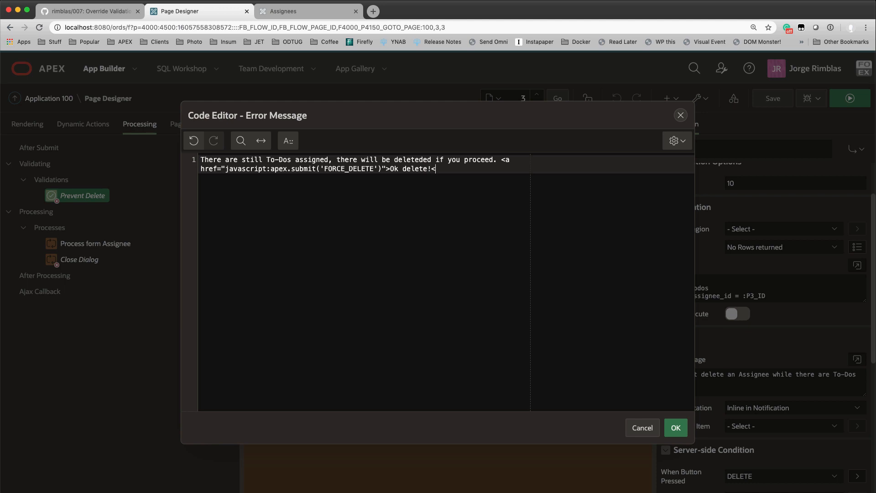
text(</a>)
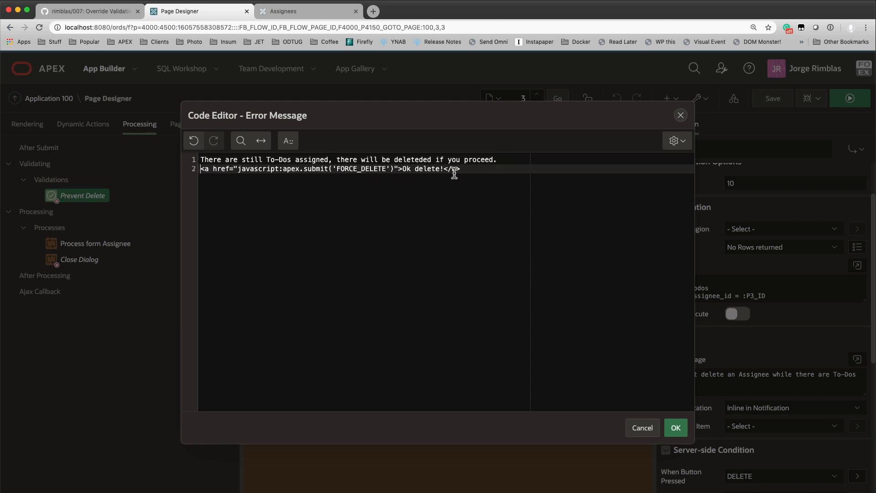
click(675, 426)
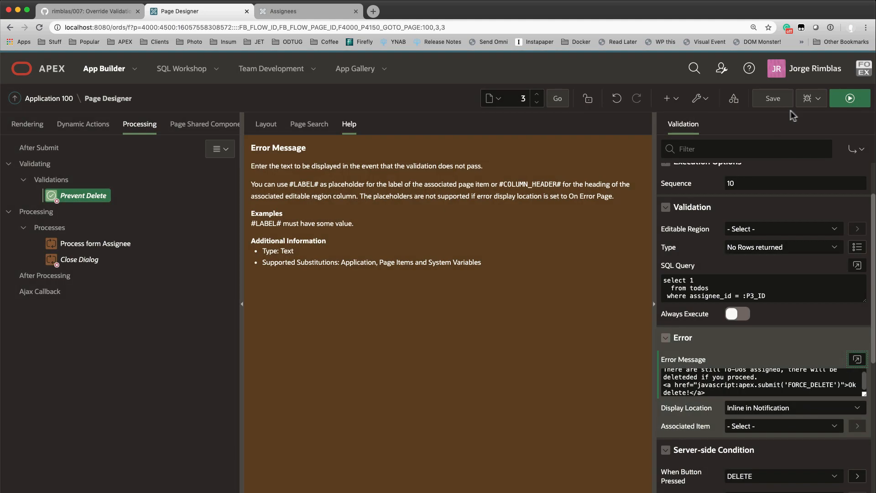
click(772, 97)
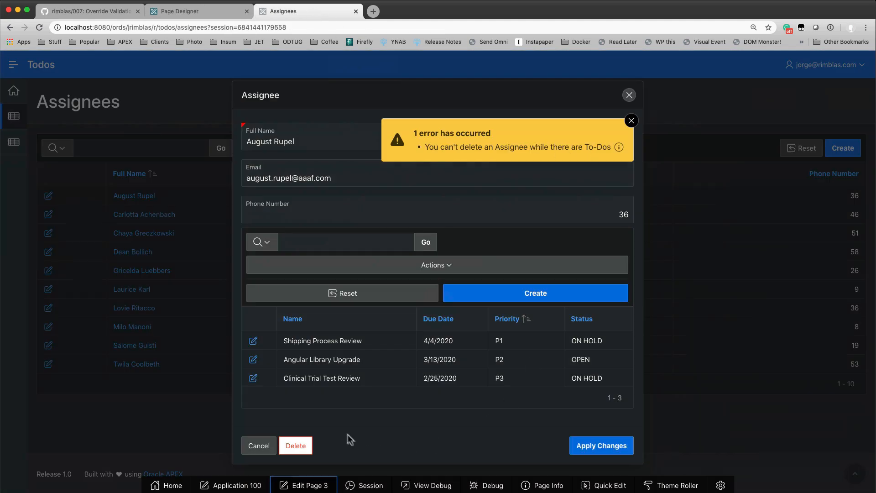
click(295, 445)
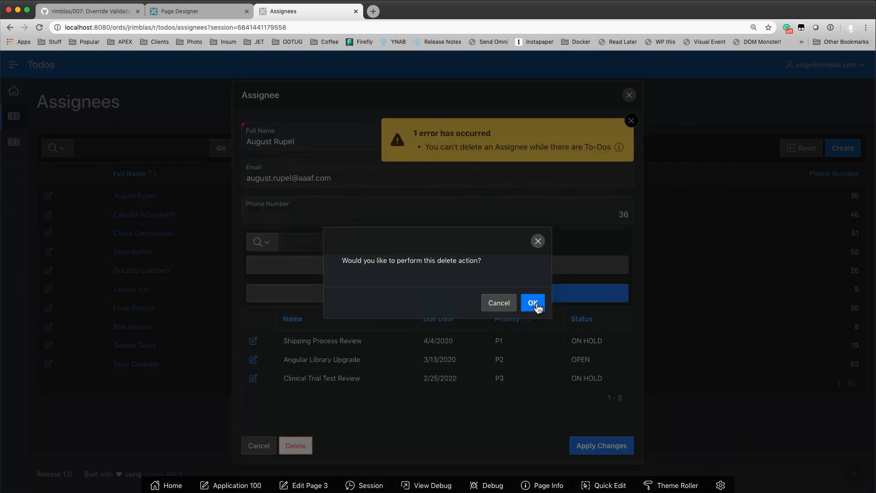
click(531, 302)
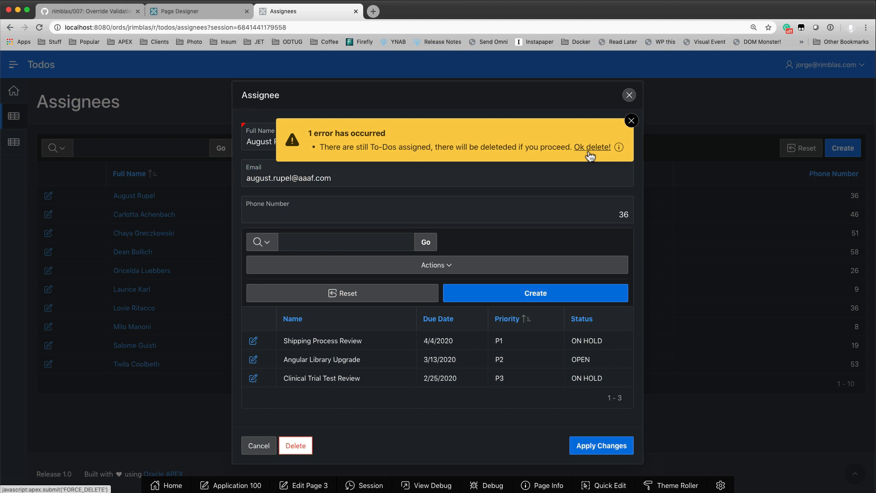
click(631, 120)
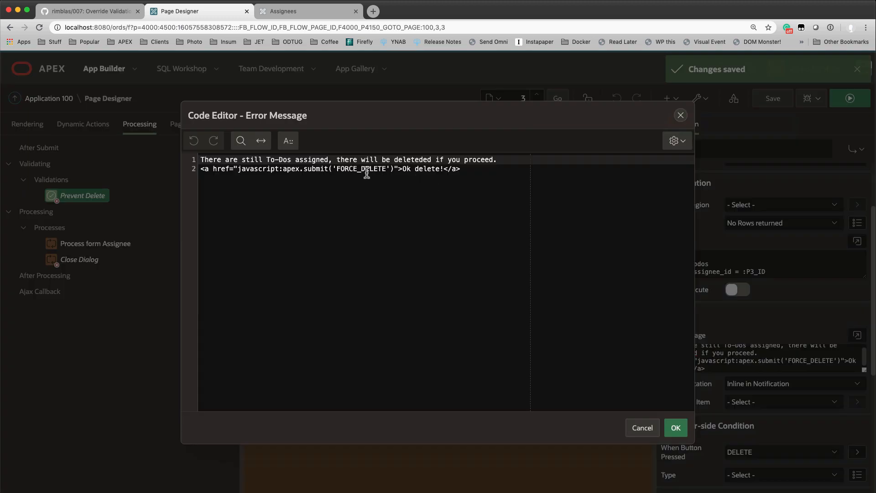
Replace FORCE_DELETE with DROP in the Ok delete! link's apex.submit call
double_click(361, 169)
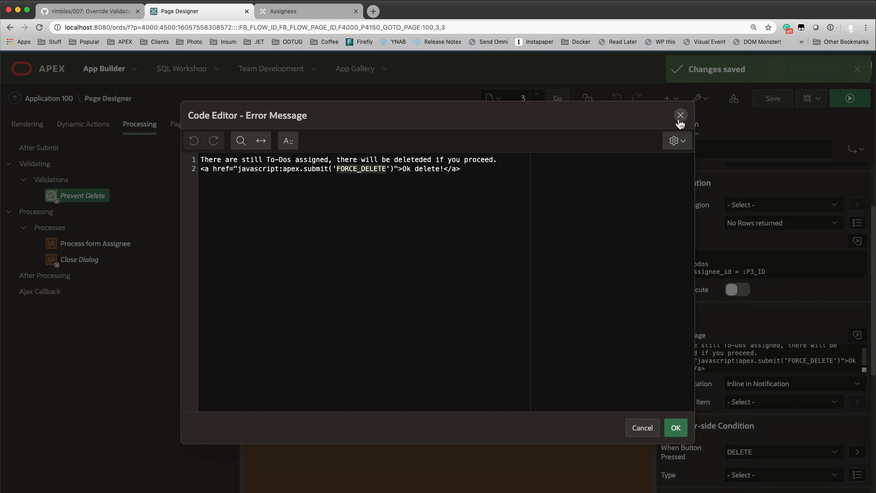
click(680, 115)
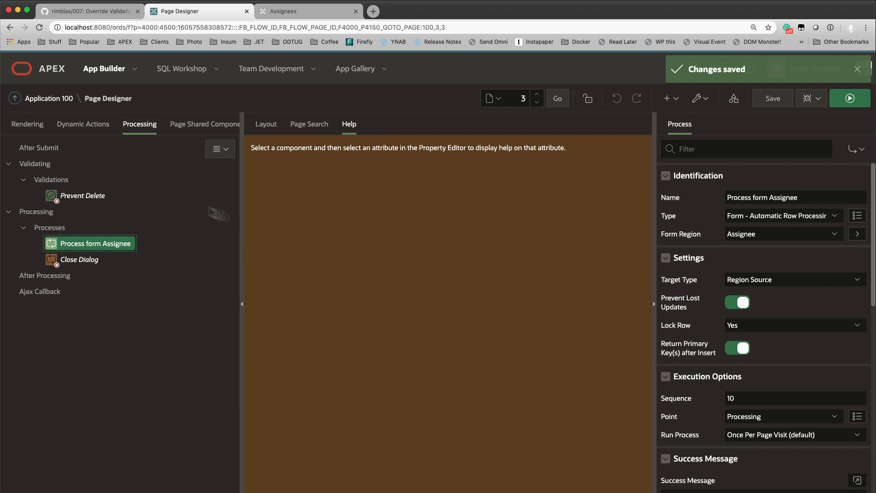
click(83, 195)
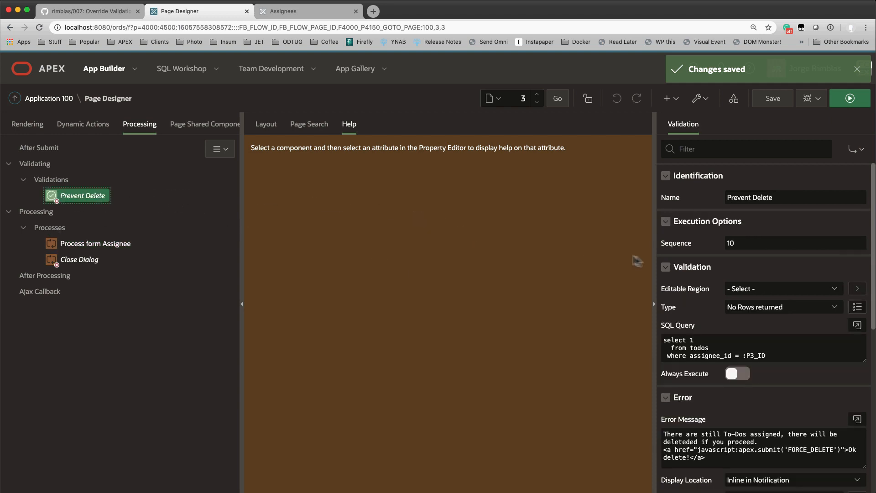
scroll(down, 3)
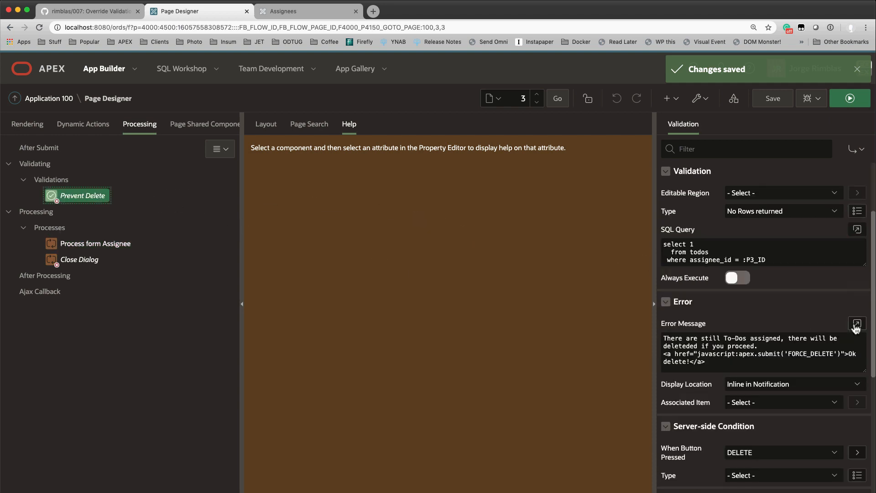
click(856, 324)
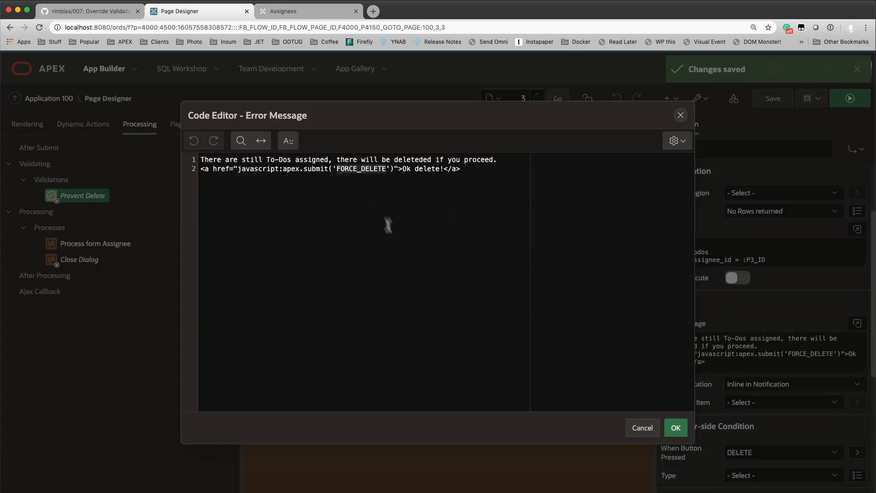
text(DROP)
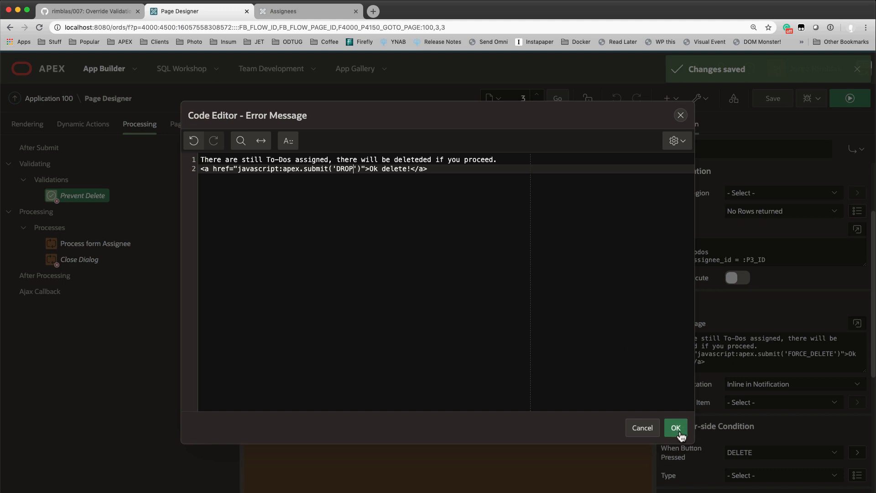
click(675, 427)
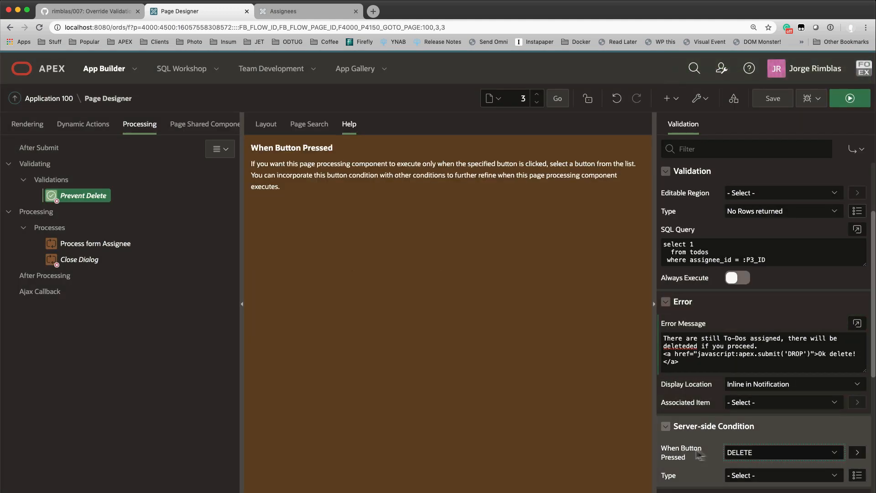
Select the Process form Assignee process and save the page changes
scroll(down, 3)
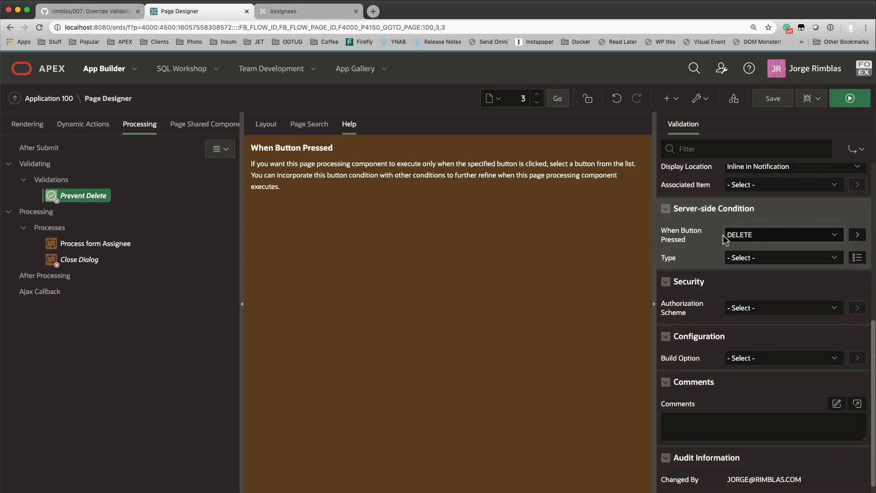
mouse_move(721, 241)
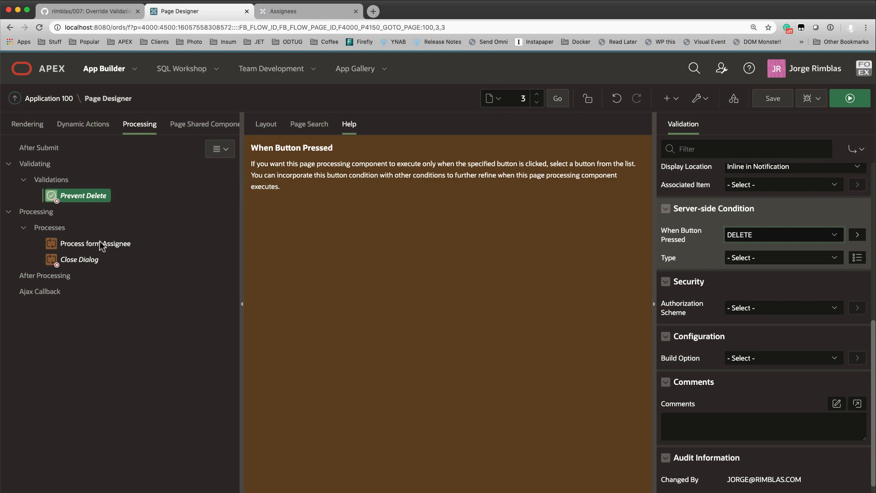
click(95, 242)
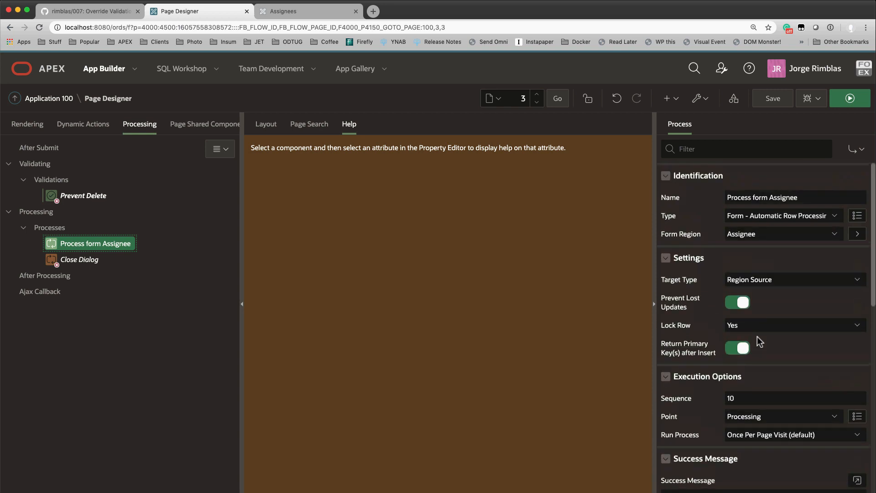
click(772, 98)
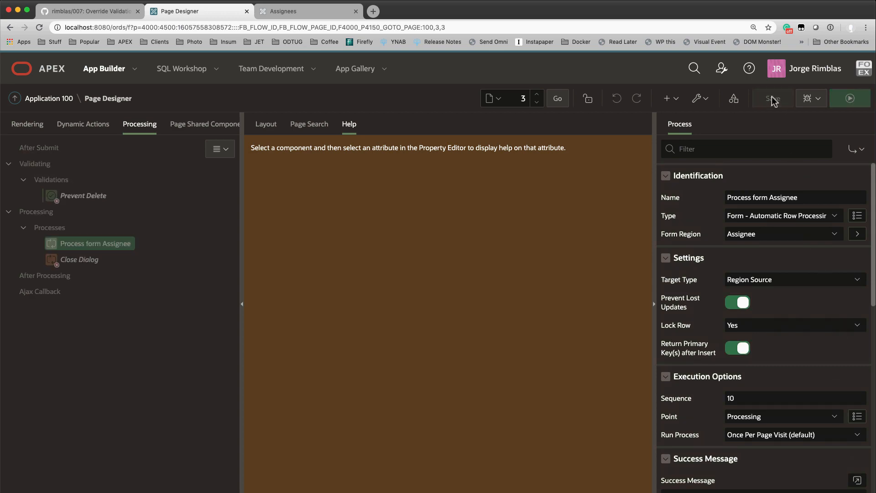
click(772, 98)
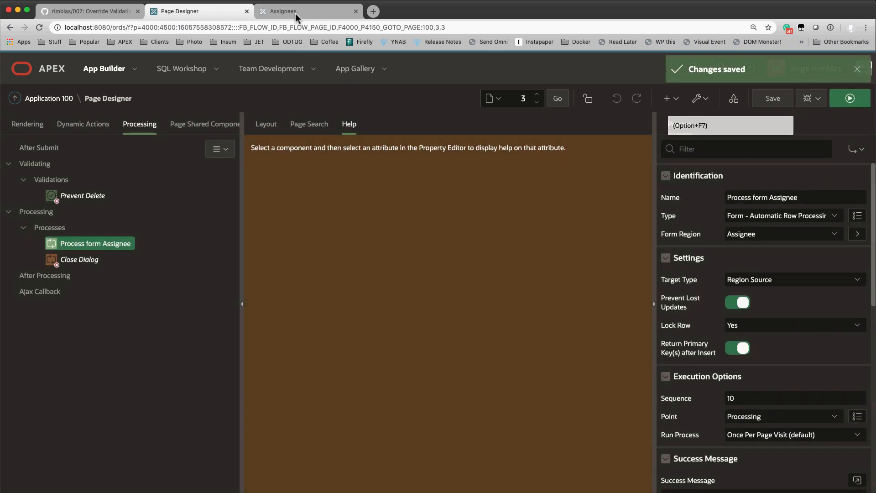
click(307, 11)
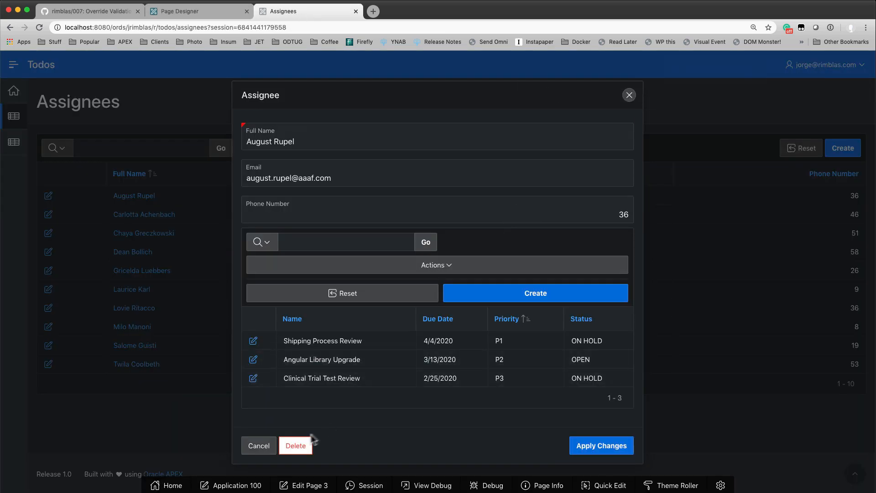
click(295, 445)
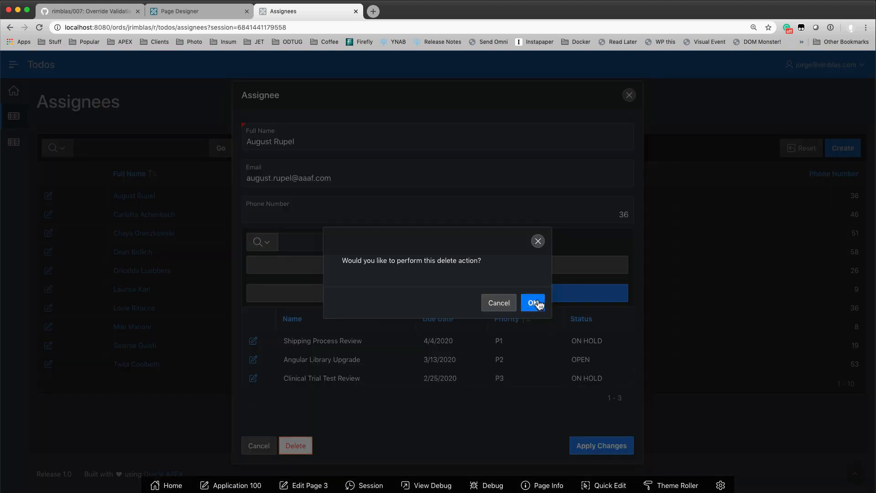
click(532, 302)
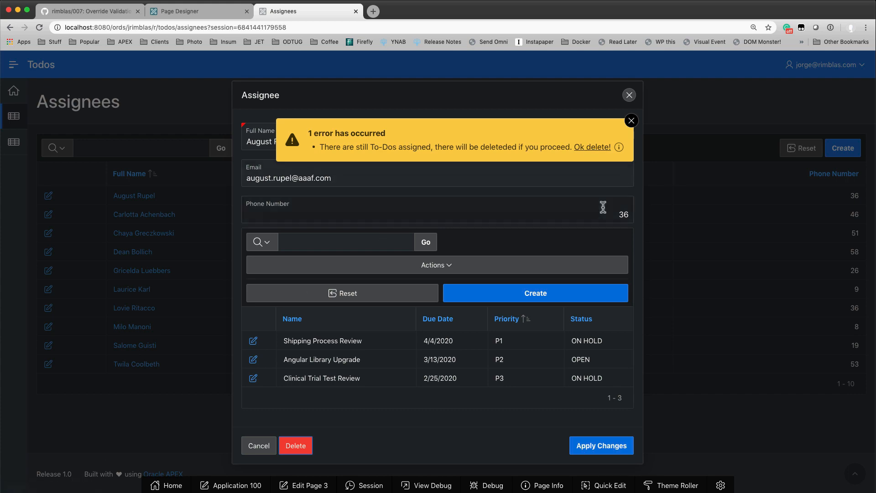
click(593, 147)
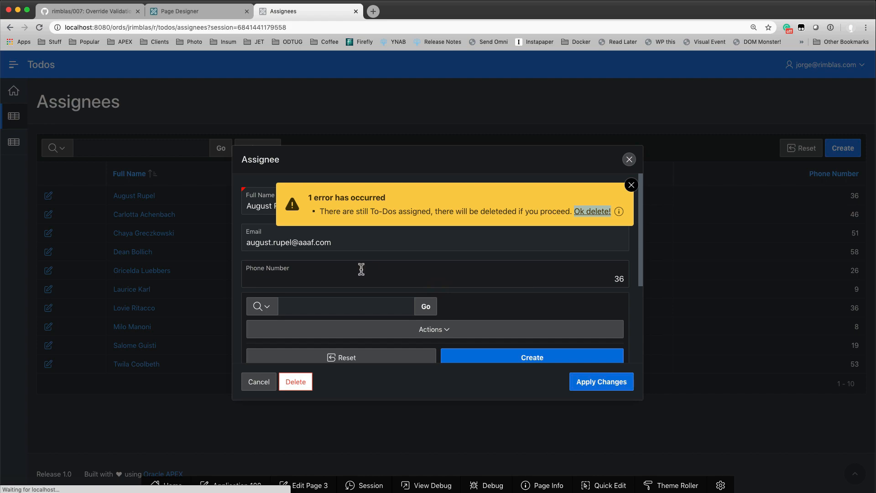
Note the ORA-01403 no data found error from Initialize form Assignee and dismiss it
click(592, 211)
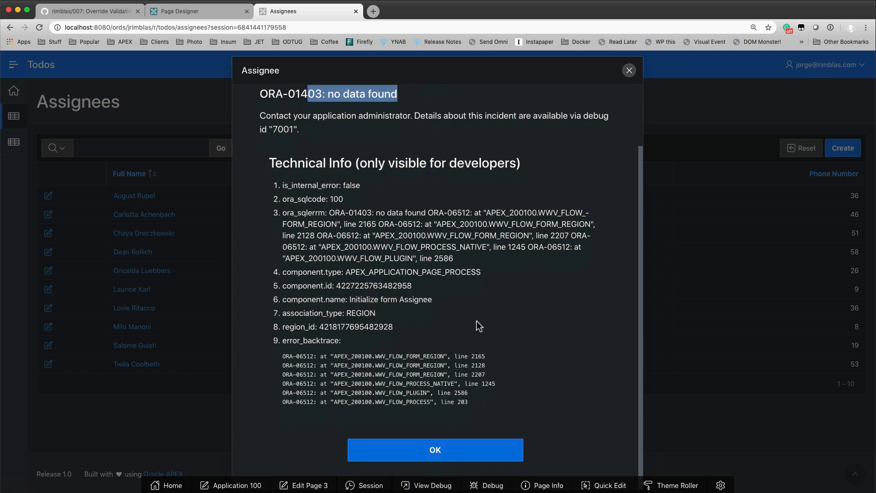
double_click(362, 299)
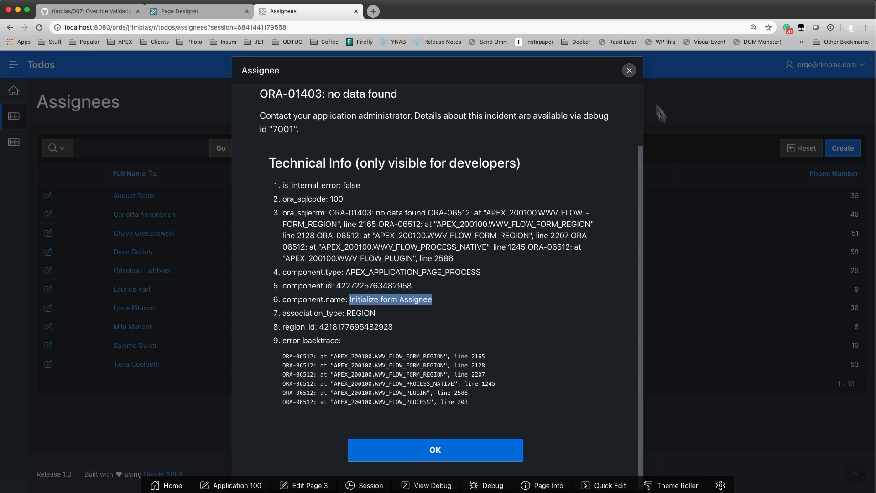
click(628, 71)
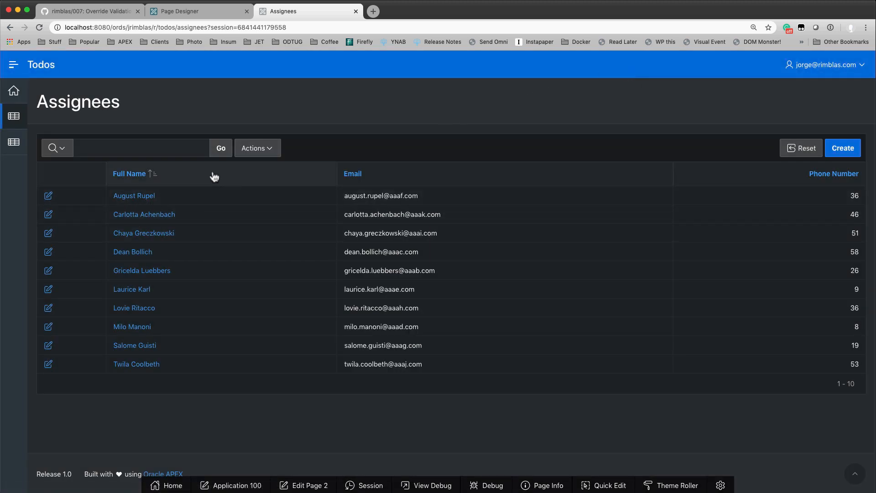
click(220, 148)
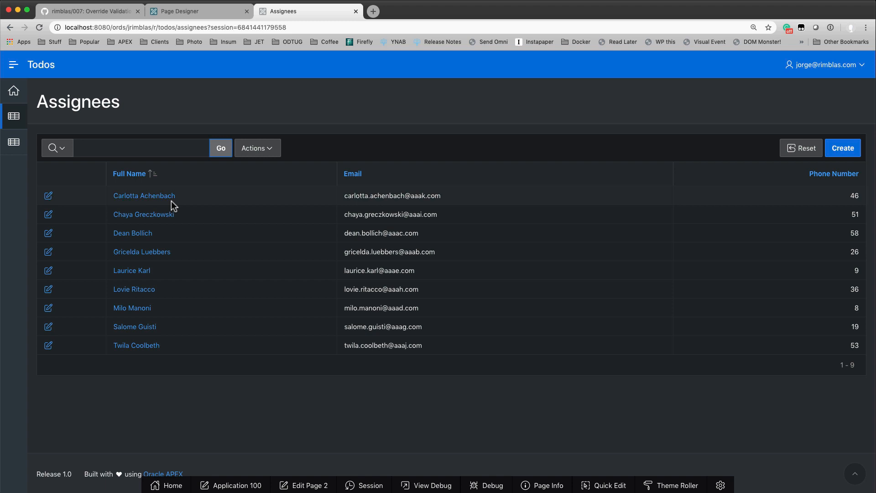
Extend the Close Dialog process condition value to CREATE,SAVE,DELETE,DROP
click(197, 11)
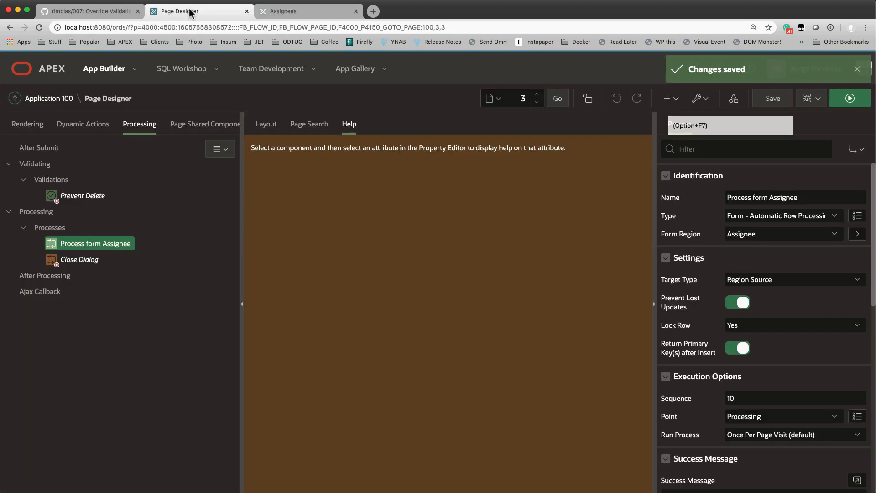
click(79, 259)
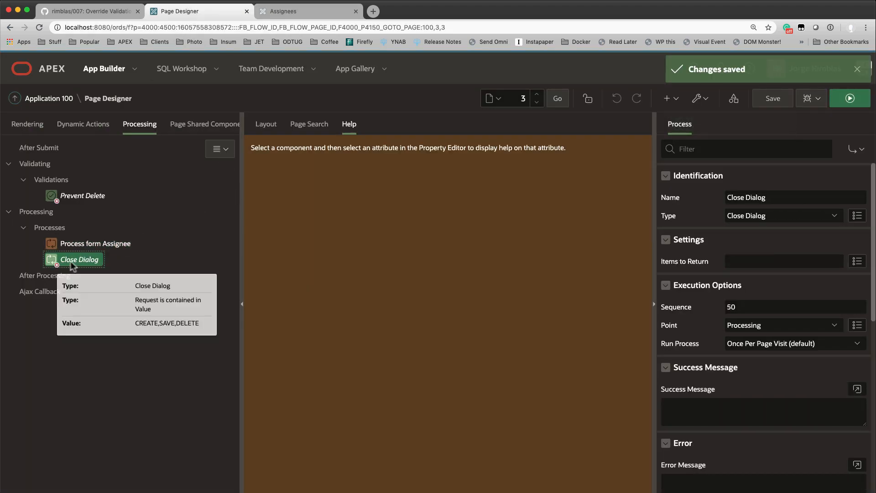
scroll(down, 3)
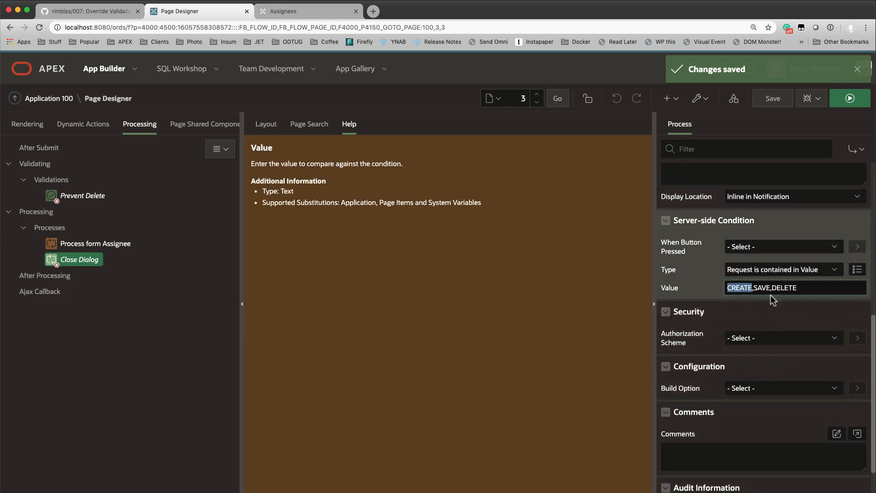
double_click(785, 287)
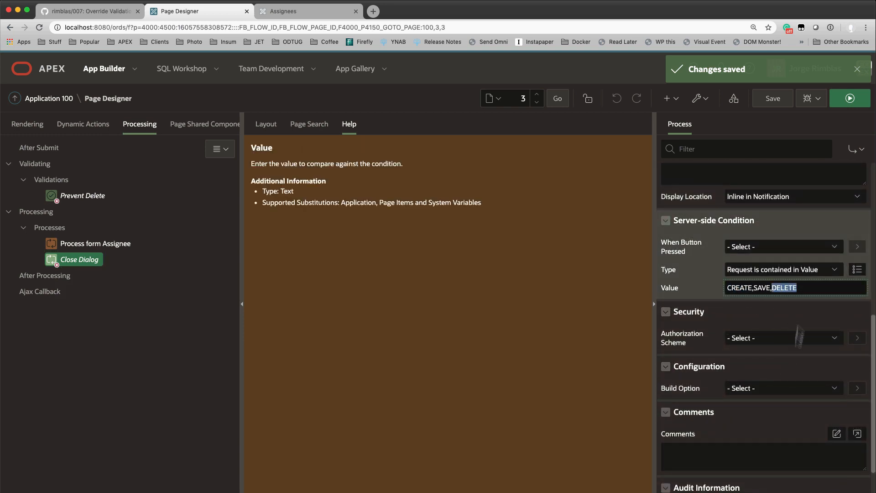
text(,D)
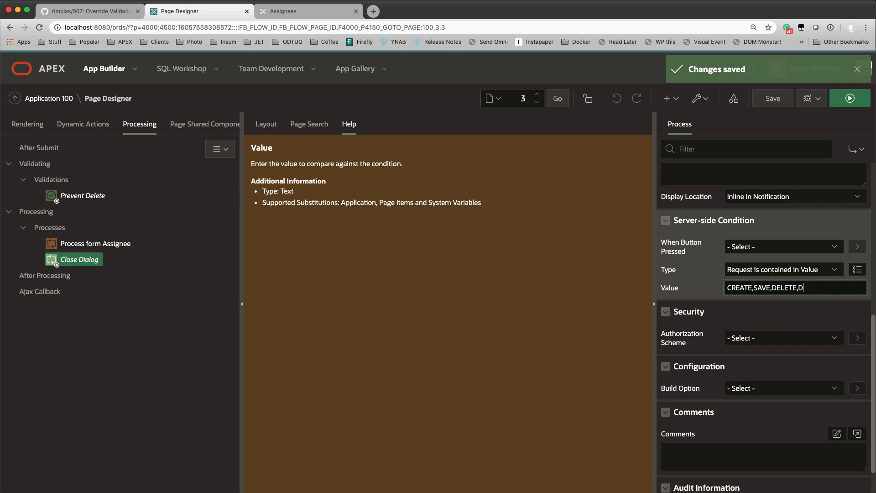
text(ROP)
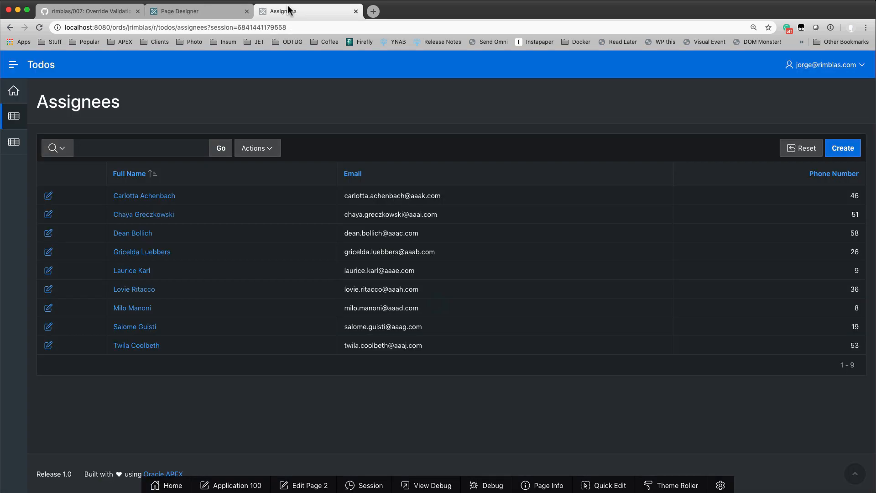
mouse_move(49, 195)
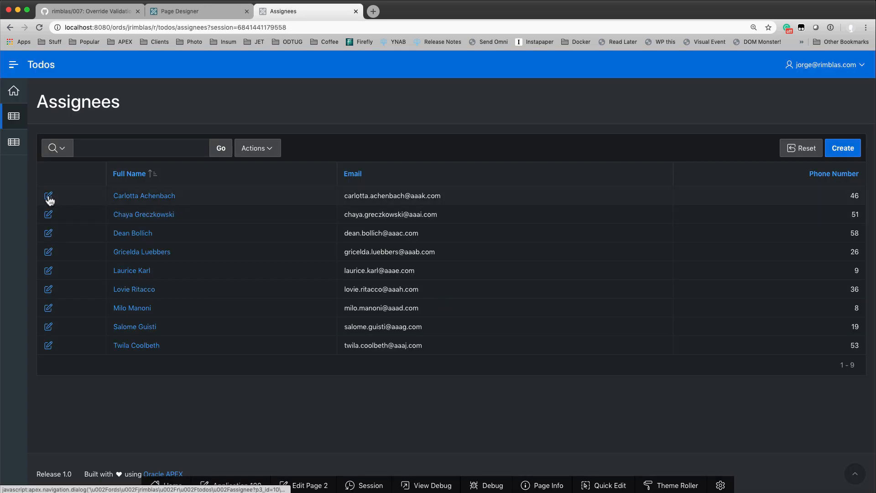
click(48, 195)
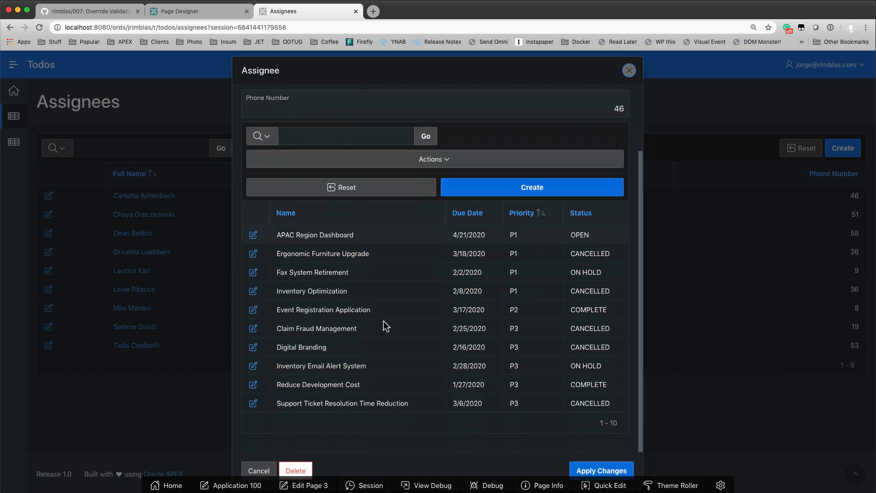
click(294, 470)
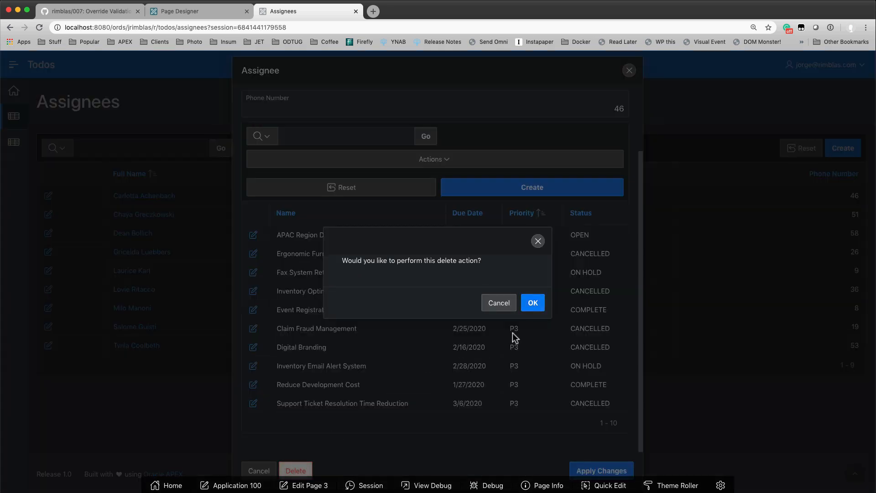
click(531, 302)
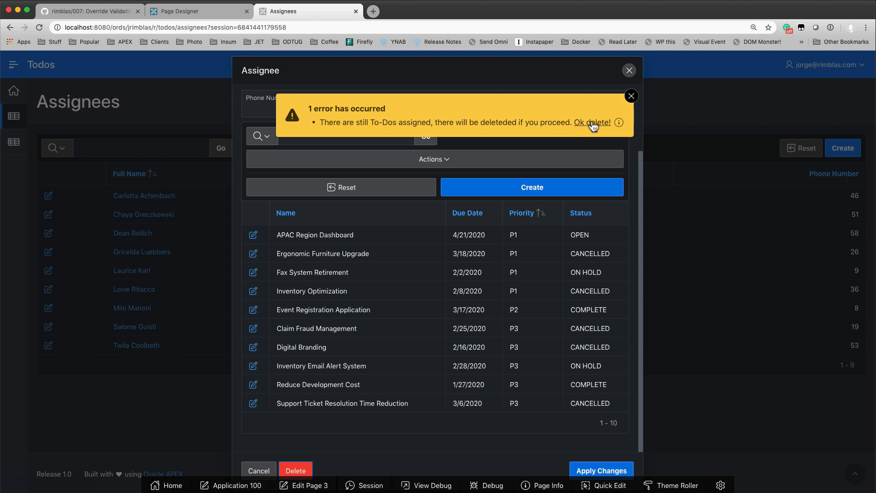
click(590, 122)
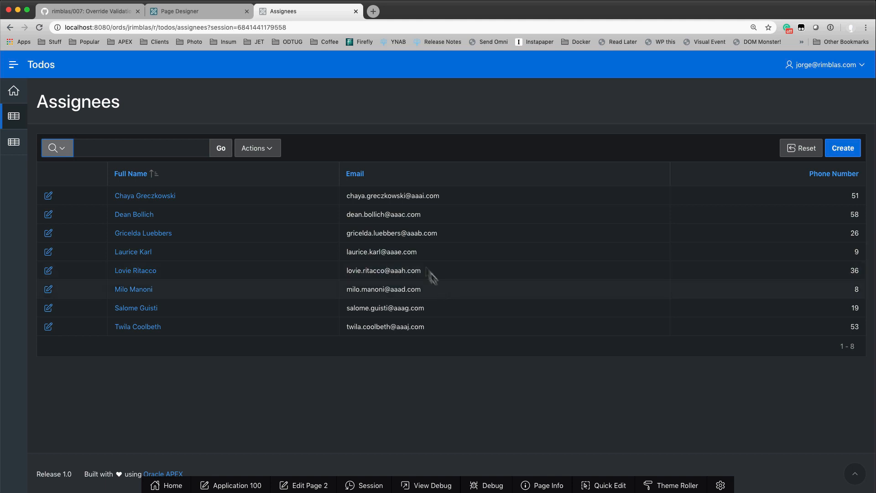
mouse_move(356, 48)
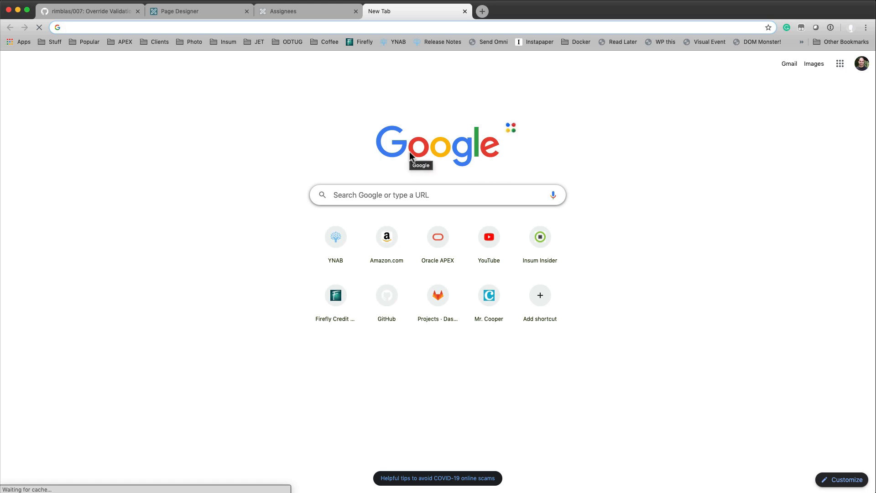
Navigate to apex.oracle.com/ut and enter the Universal Theme Reference section
text(apex.oracle.com/pls/apex/apex_pm/r/ut/home)
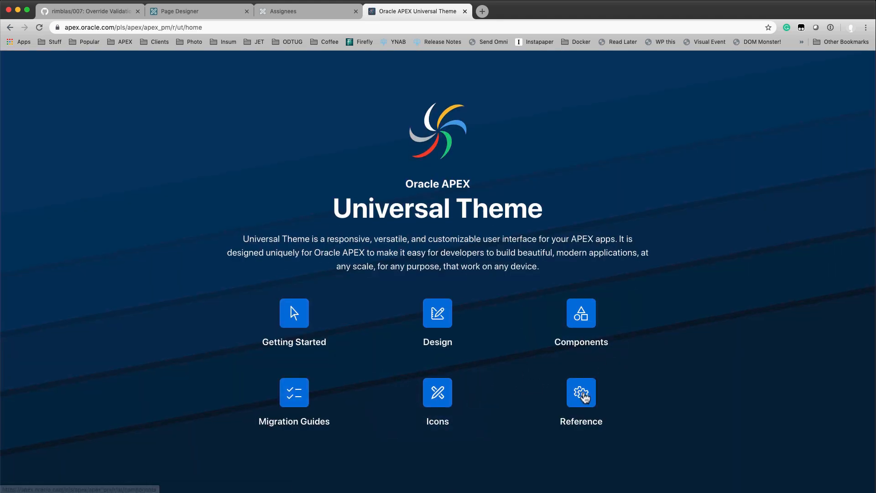
click(581, 391)
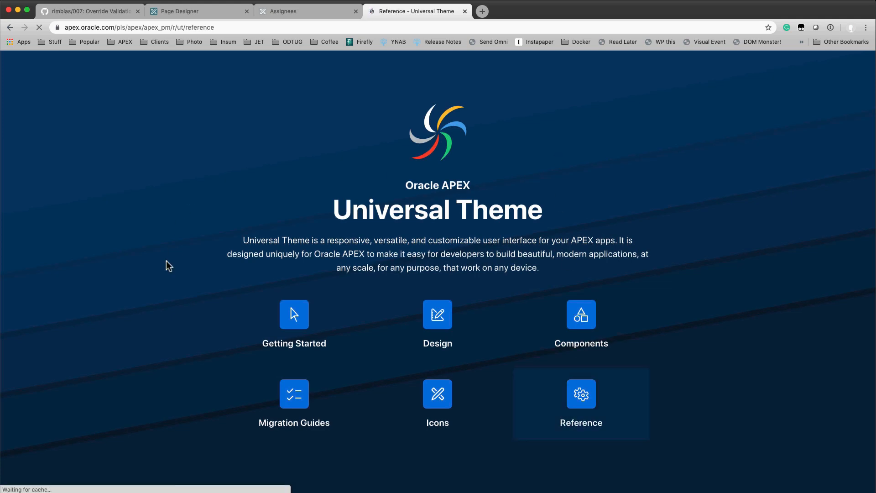
click(580, 403)
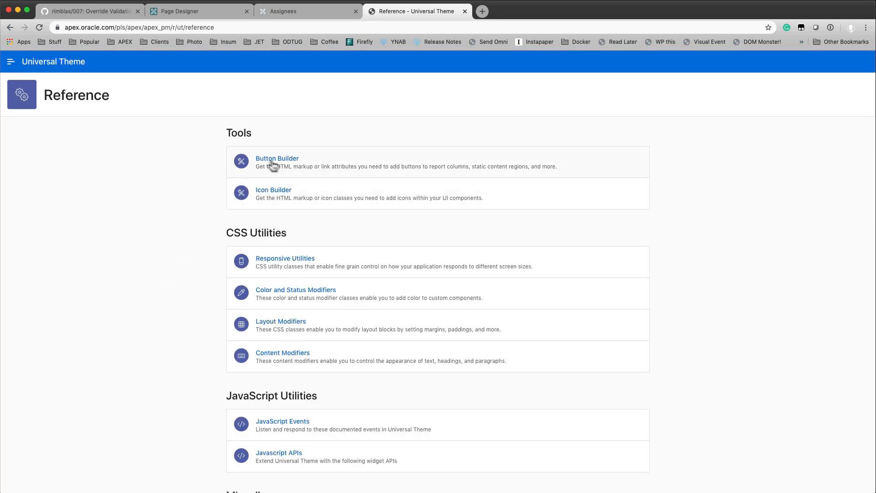
In Button Builder, label the button 'Yes delete', enable an icon and set Icon Class fa-trash
click(277, 158)
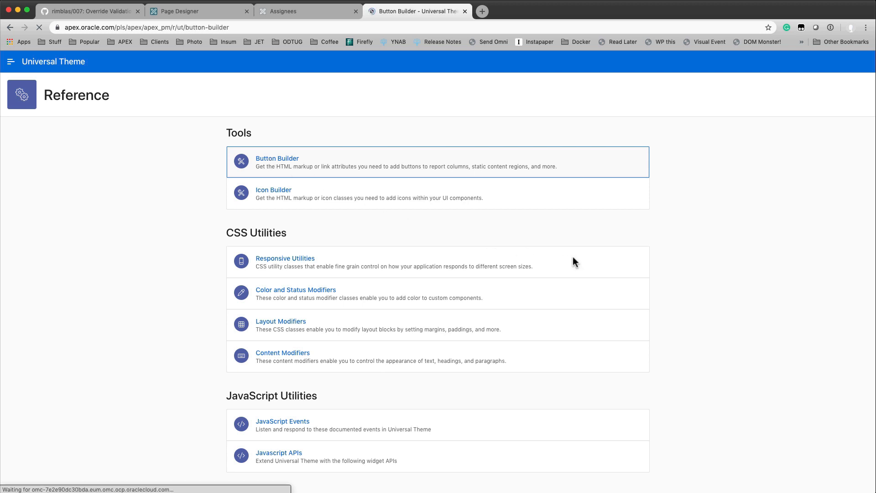
click(278, 157)
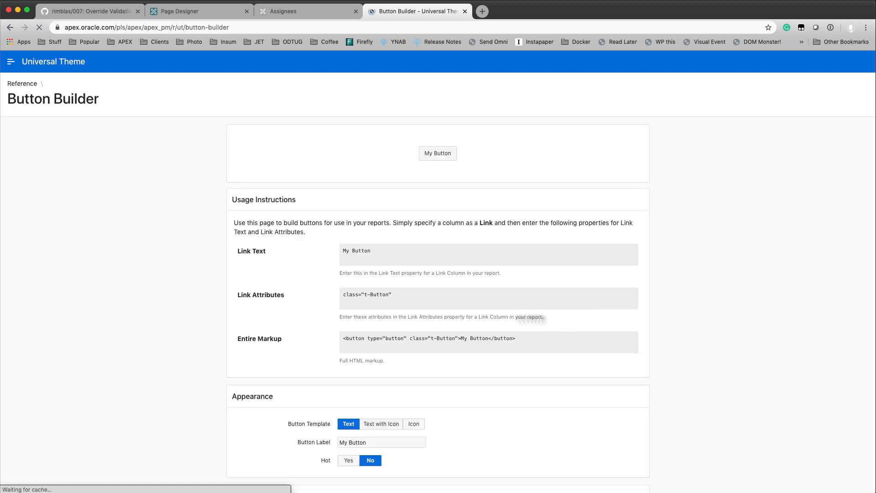
scroll(down, 3)
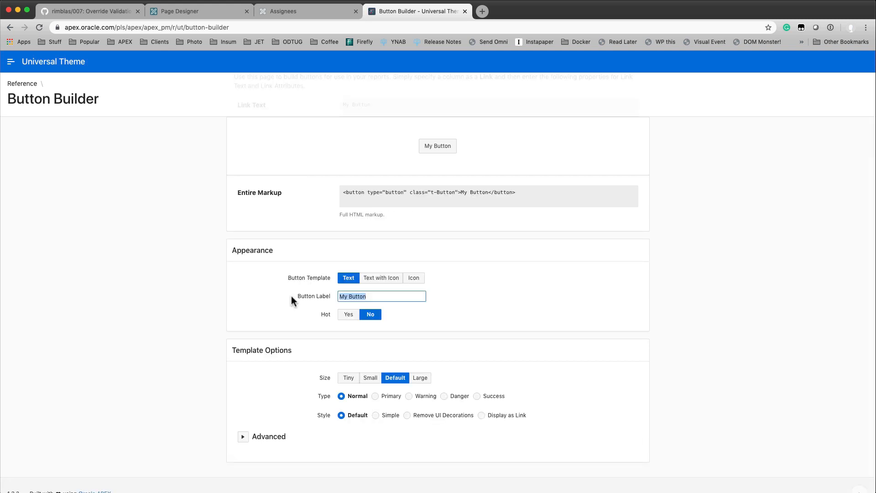
text(es deleteY)
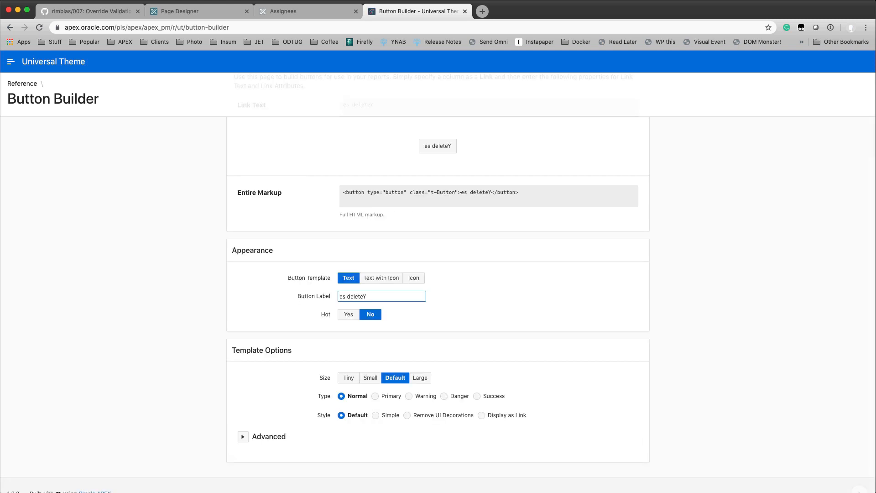
key(Backspace)
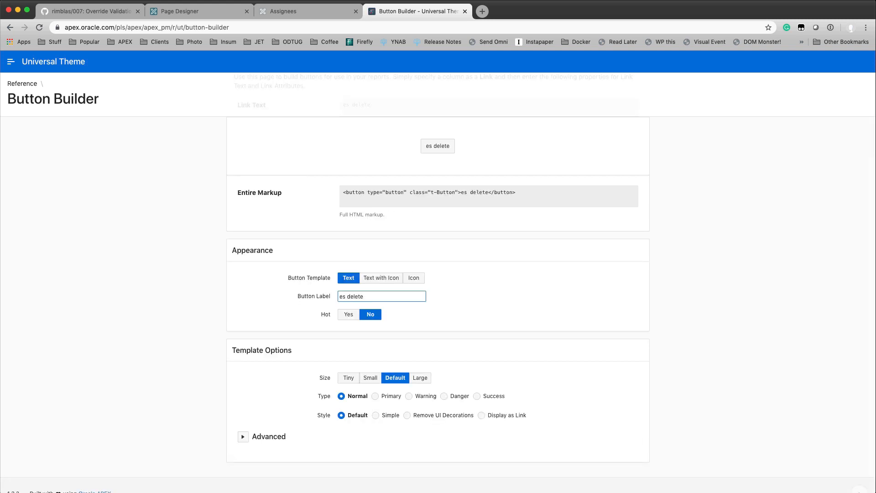
click(382, 277)
text(fa-check-circle)
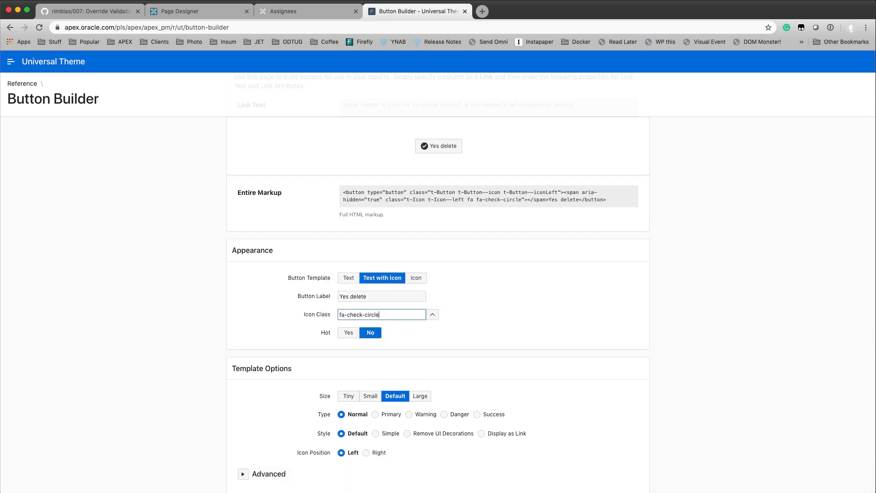
double_click(360, 314)
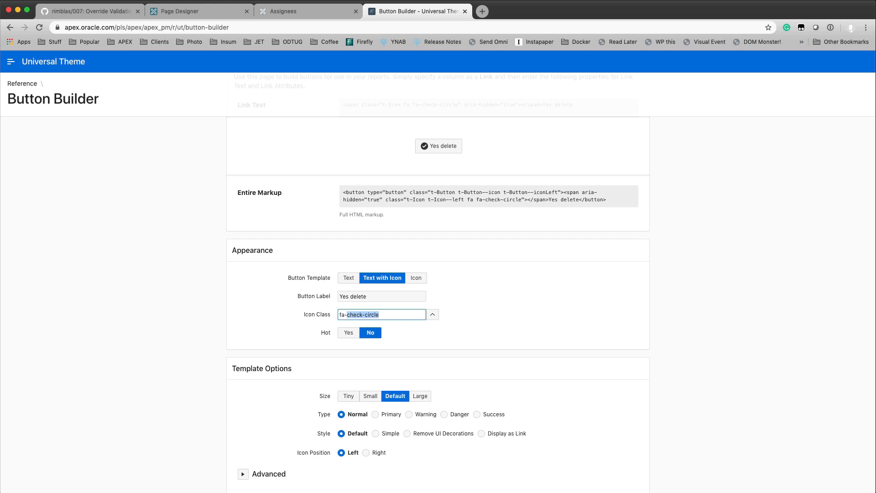
text(fa-trash)
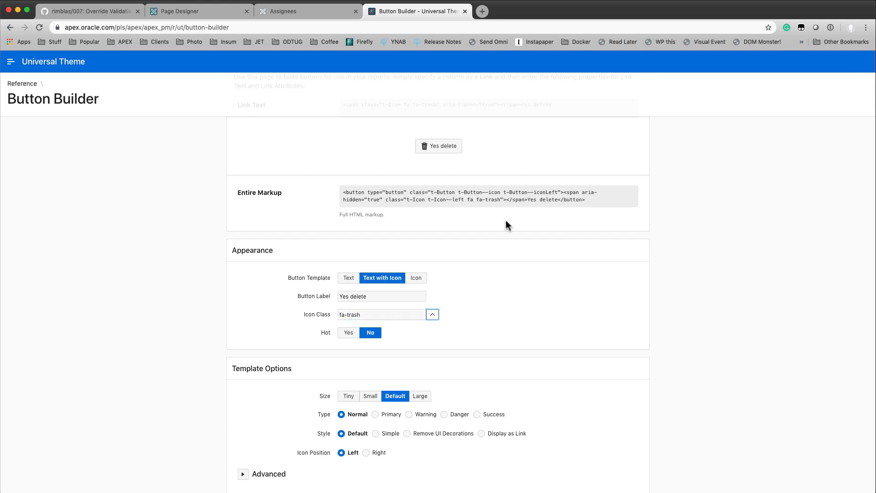
mouse_move(405, 383)
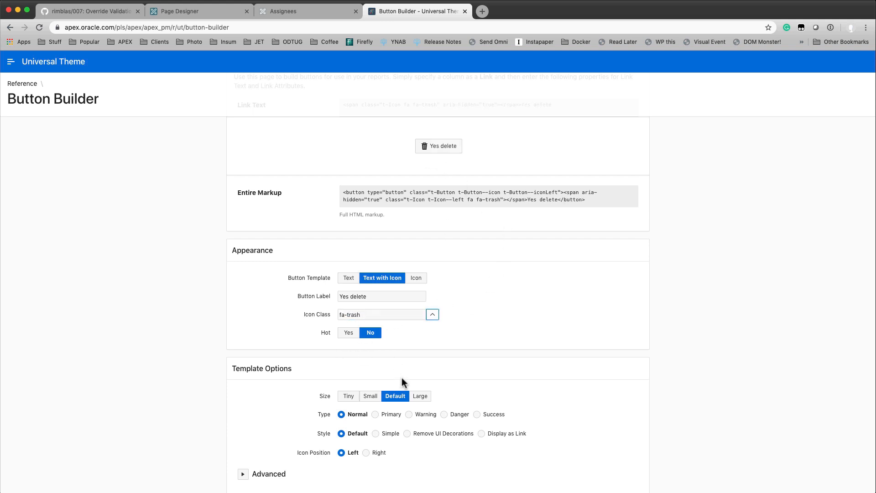
Set Icon Position Right, Type Danger and Style Simple for the preview button
scroll(down, 3)
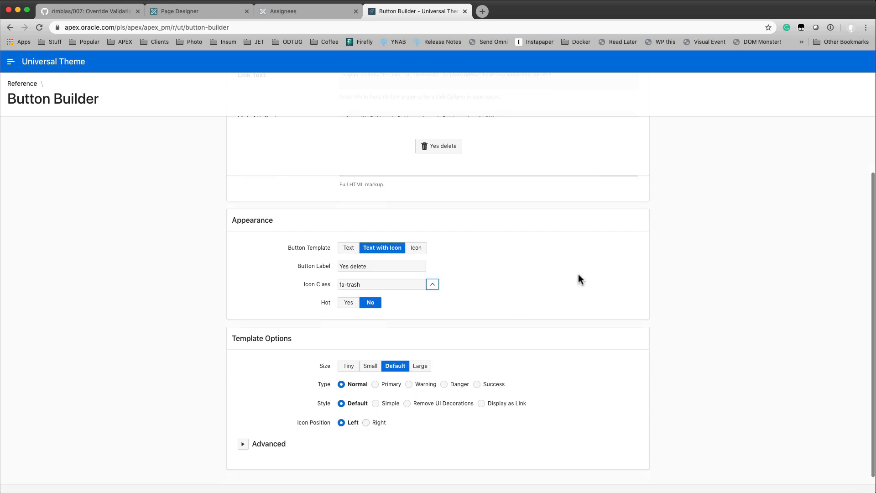
click(366, 421)
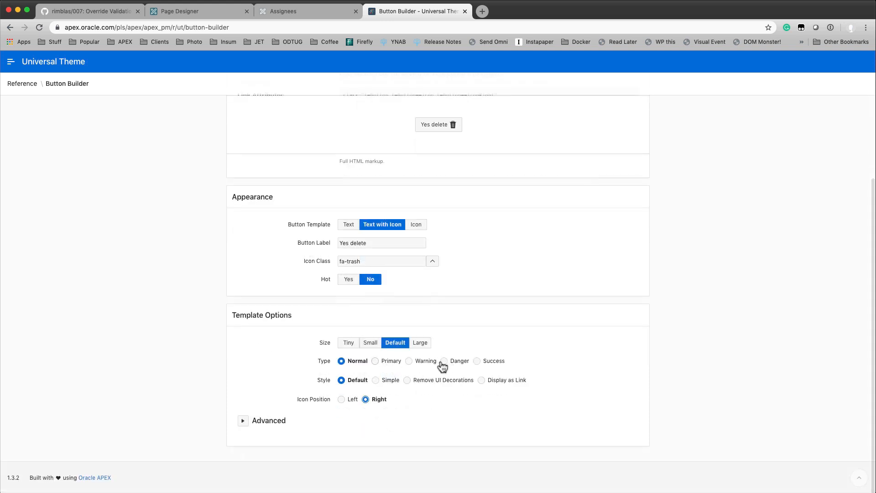
click(442, 360)
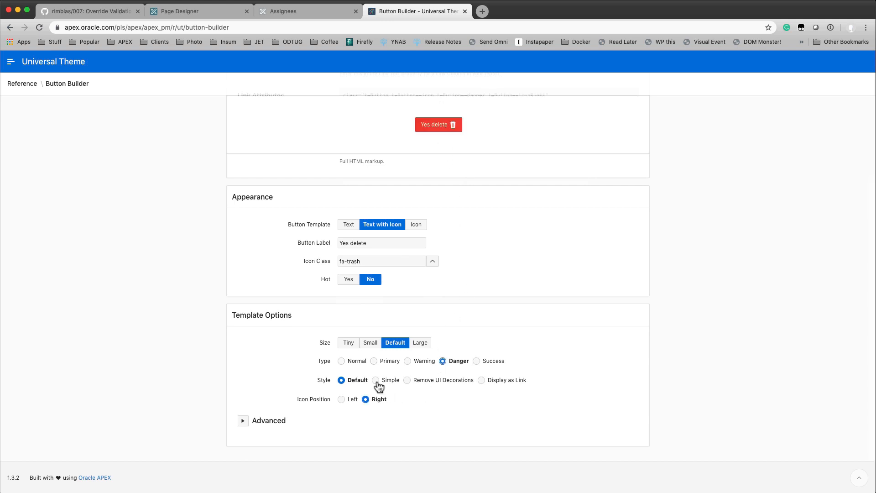
click(373, 380)
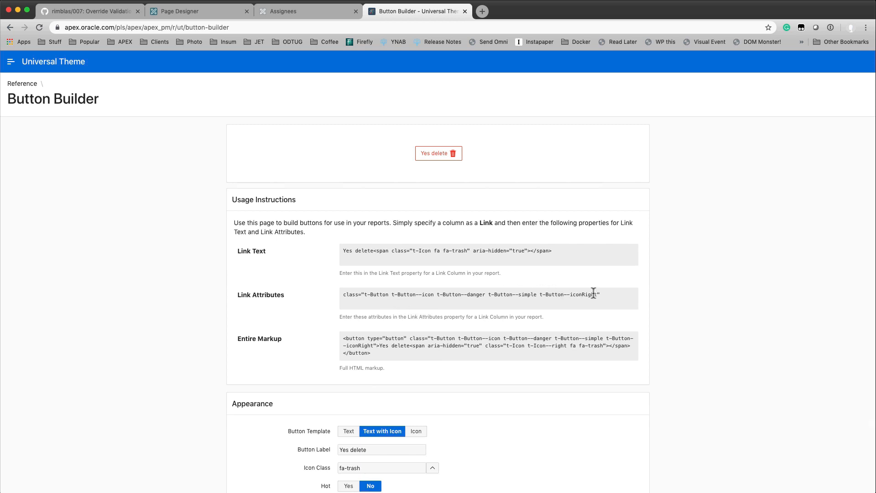
Copy the generated t-Button danger/simple/iconRight classes into the Ok delete! anchor, then select the icon markup
drag(392, 294, 599, 295)
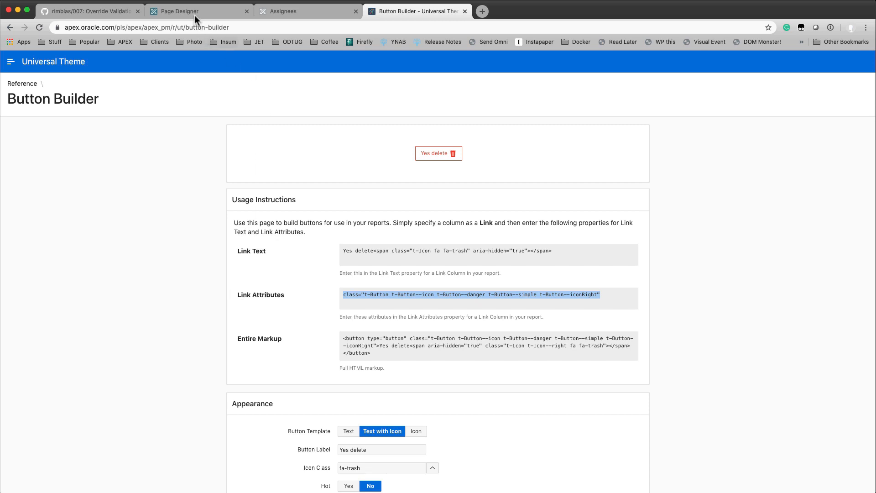
mouse_move(111, 266)
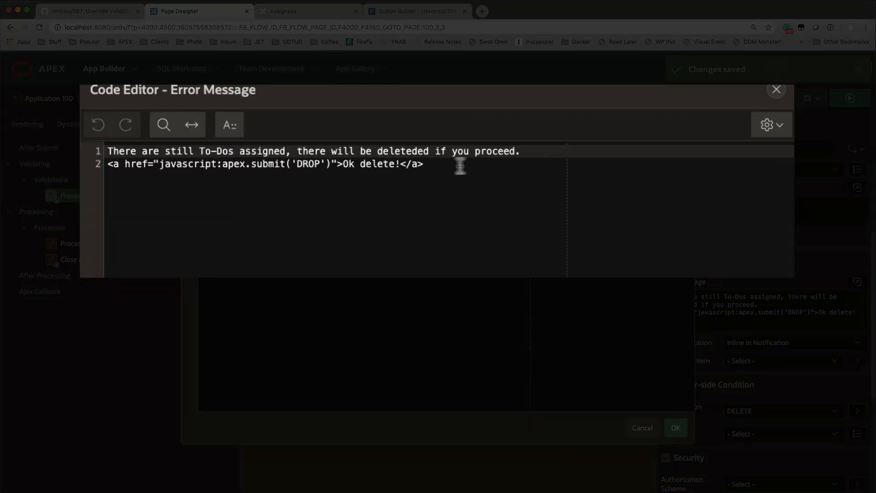
text(class="t-Button t-Button--icon t-Button--danger t-Button--simple t-Button--iconRight")
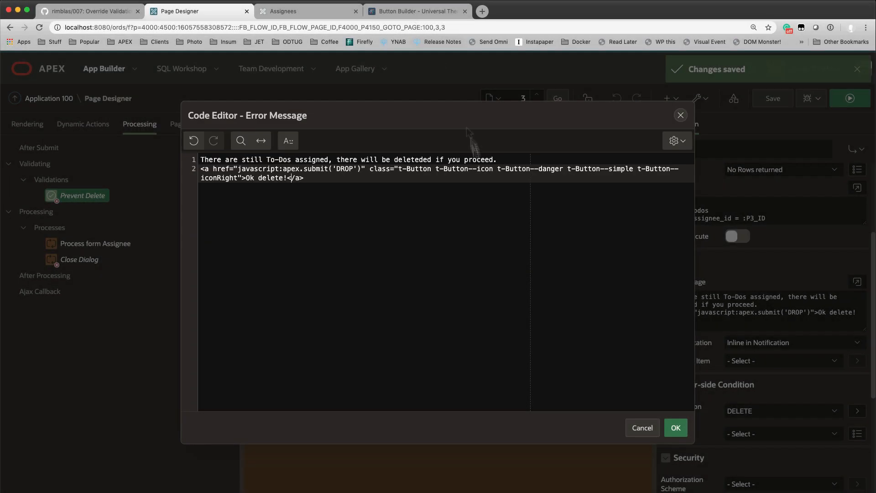
click(416, 11)
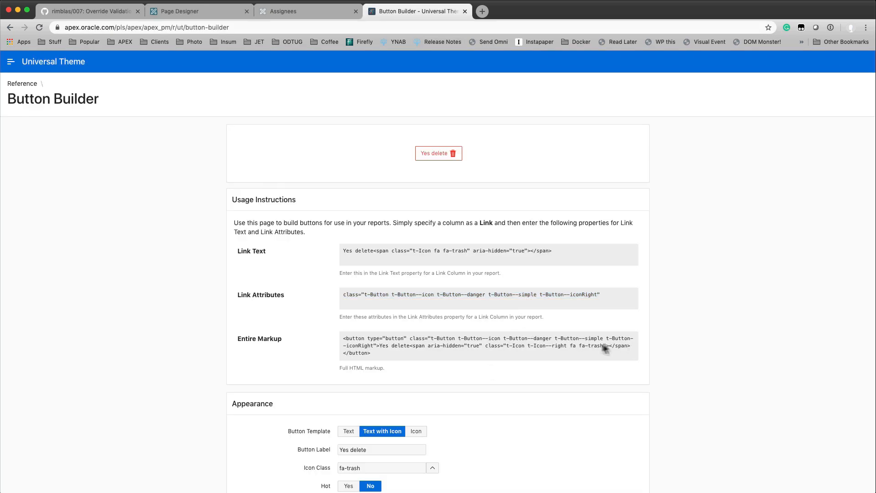
drag(412, 345, 629, 344)
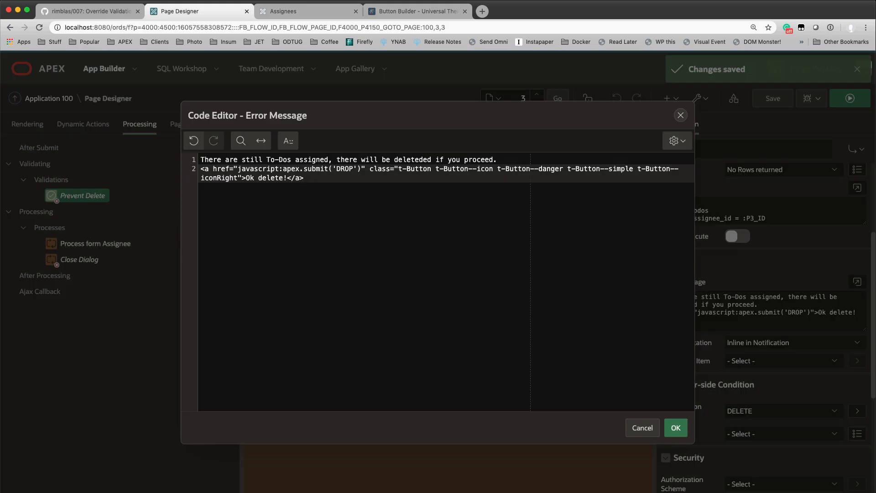
mouse_move(424, 310)
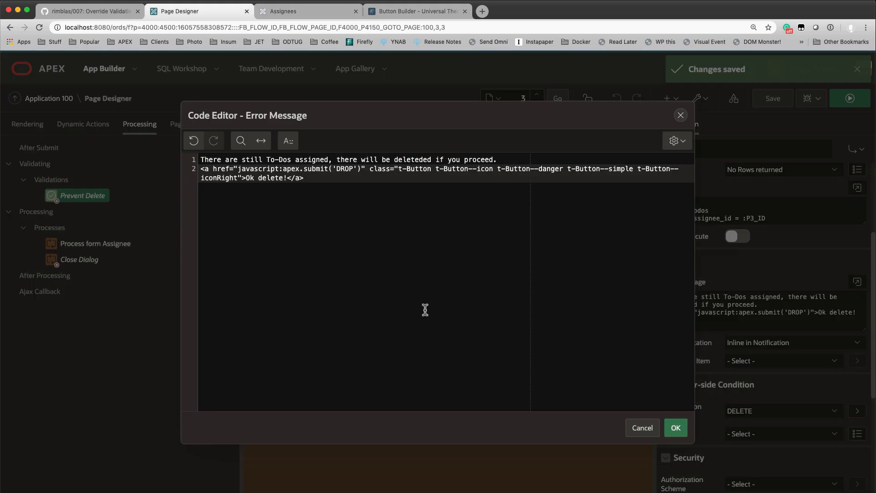
mouse_move(845, 160)
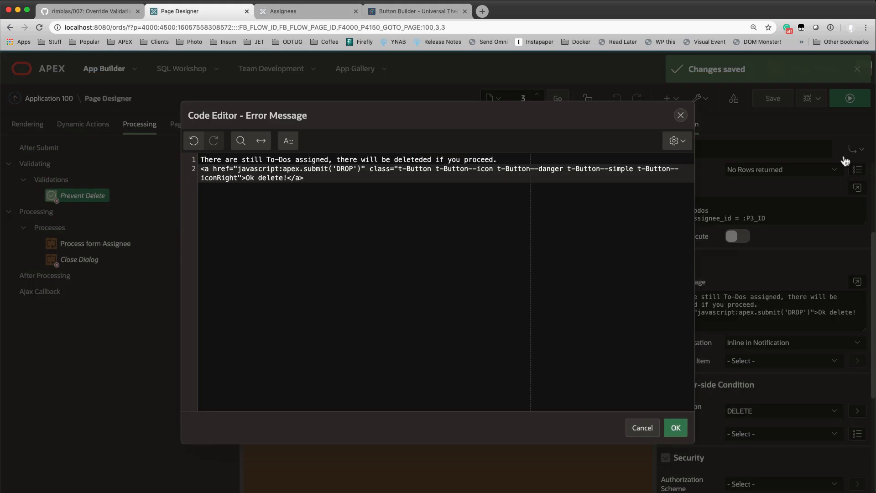
Confirm the error message, test Delete to see the broken icon markup, and reopen the Error Message to fix the span tag
click(675, 427)
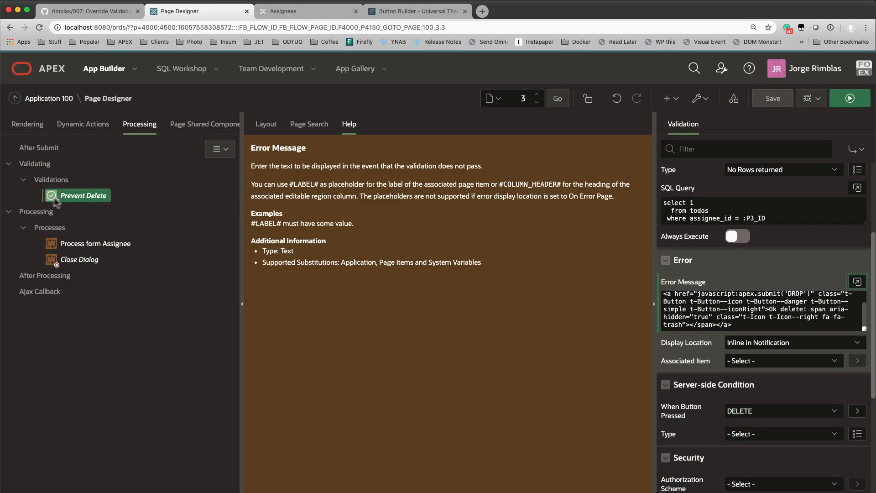
click(307, 11)
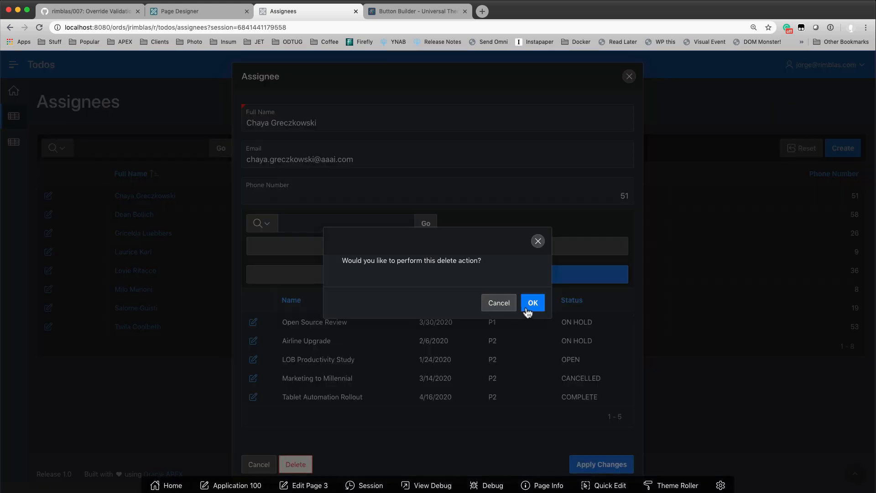
mouse_move(352, 213)
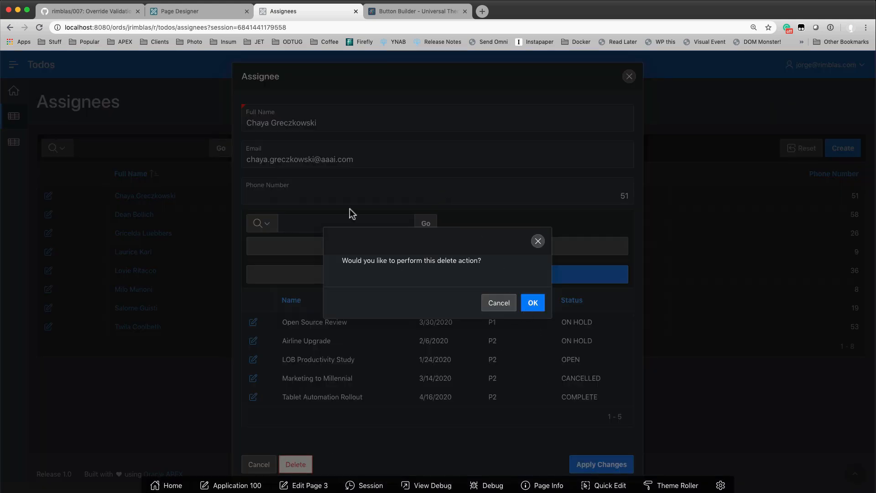
click(530, 302)
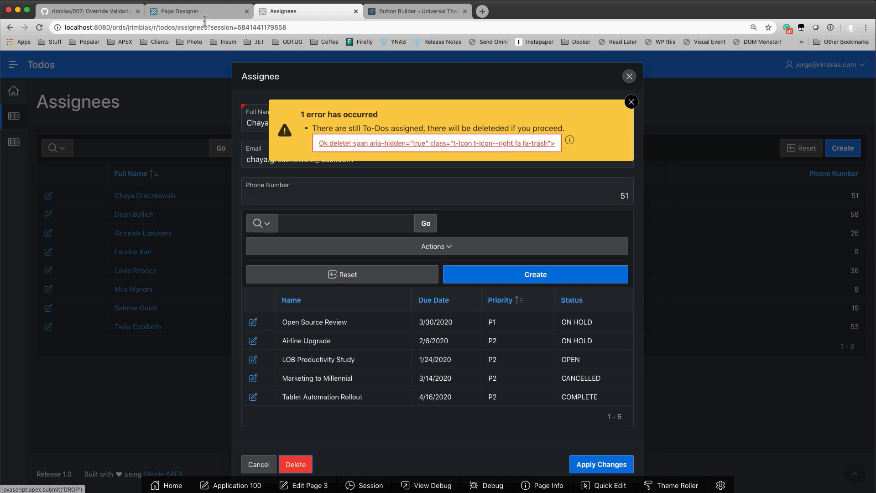
click(198, 11)
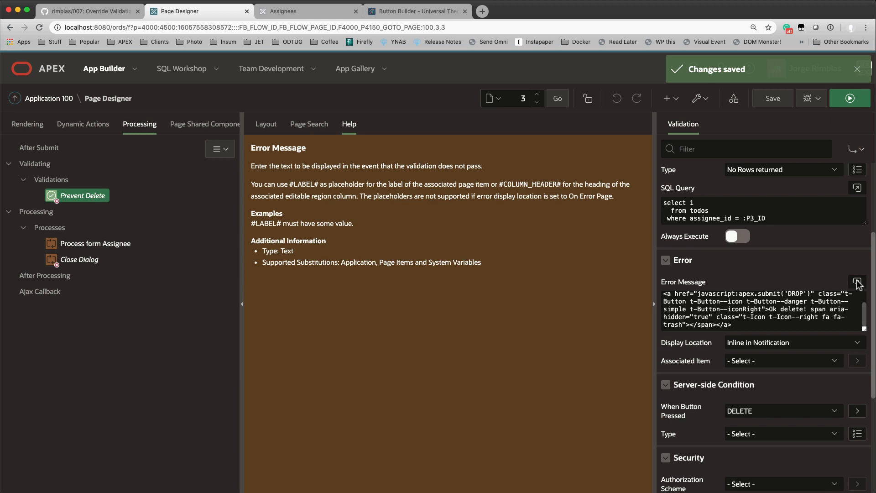
click(858, 282)
text(<)
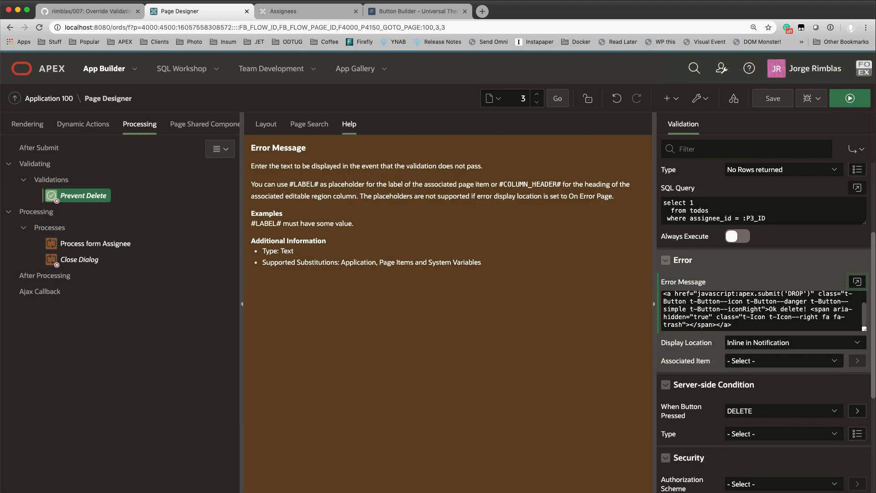
mouse_move(773, 97)
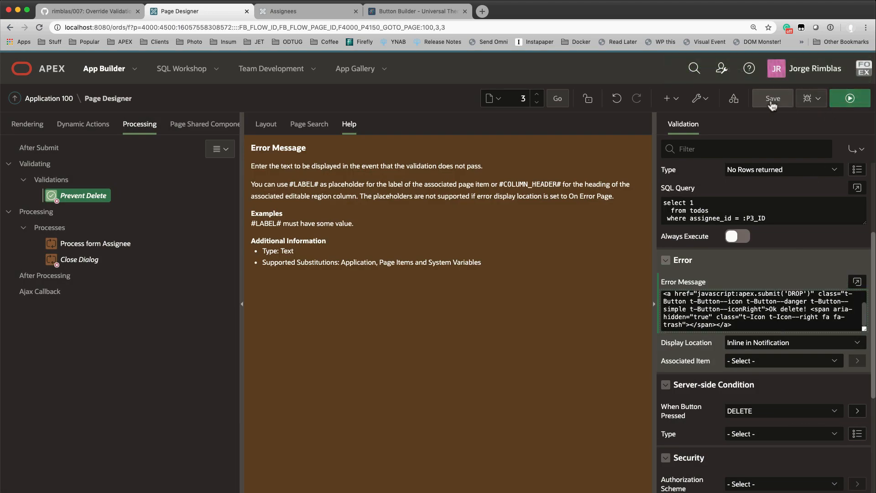
Save, test Delete, and correct 'there will' to 'they will' in the Error Message
click(771, 98)
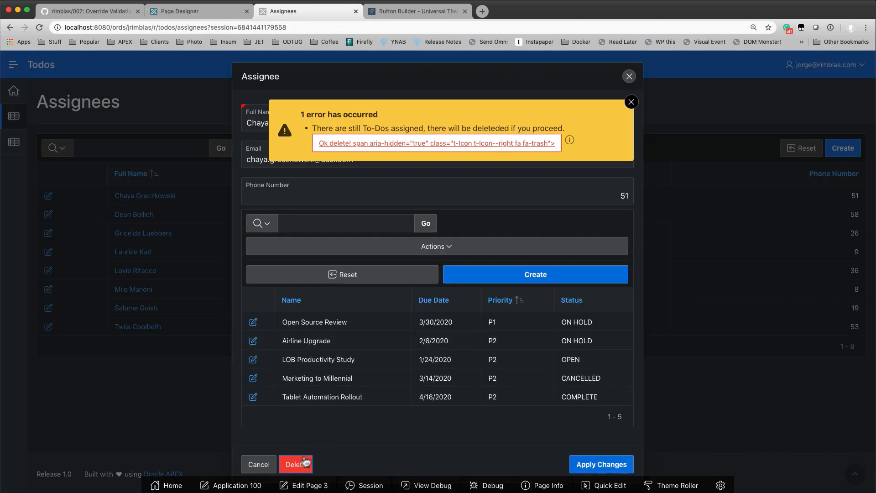
click(296, 463)
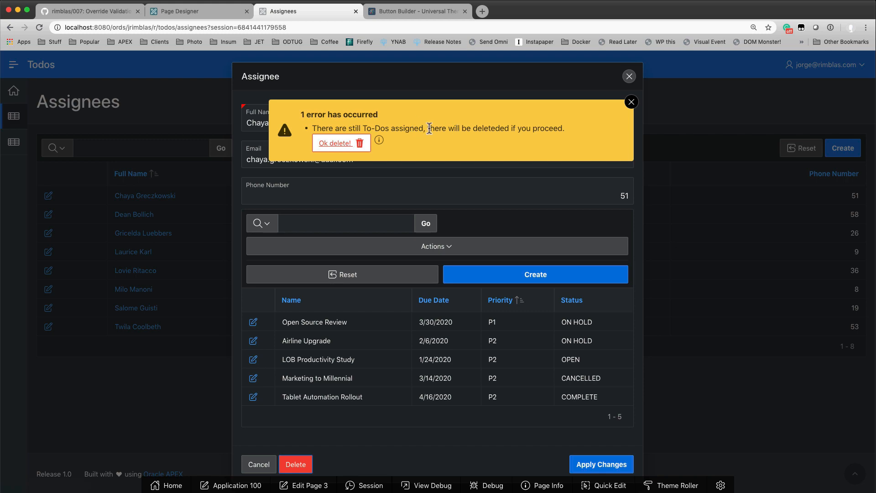
click(198, 10)
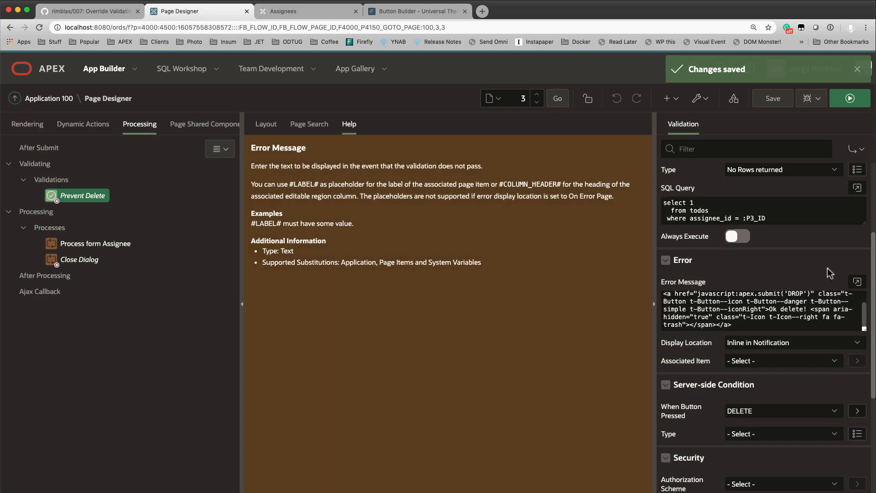
click(856, 282)
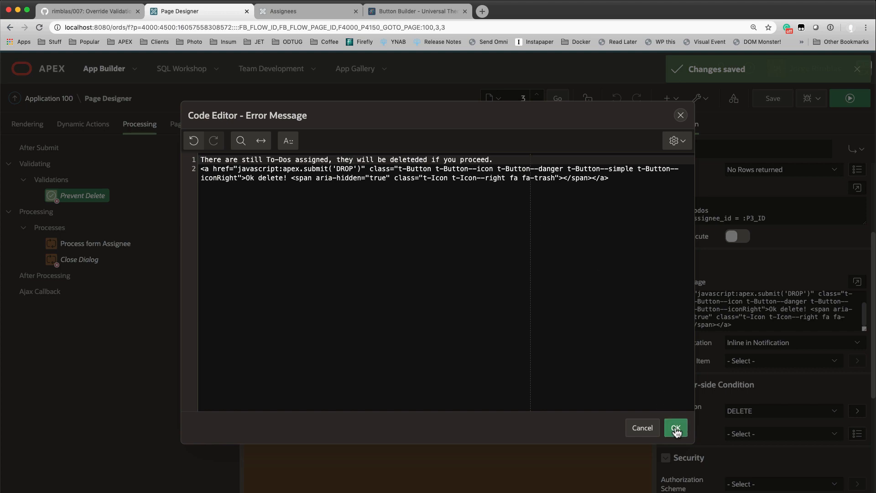
click(675, 427)
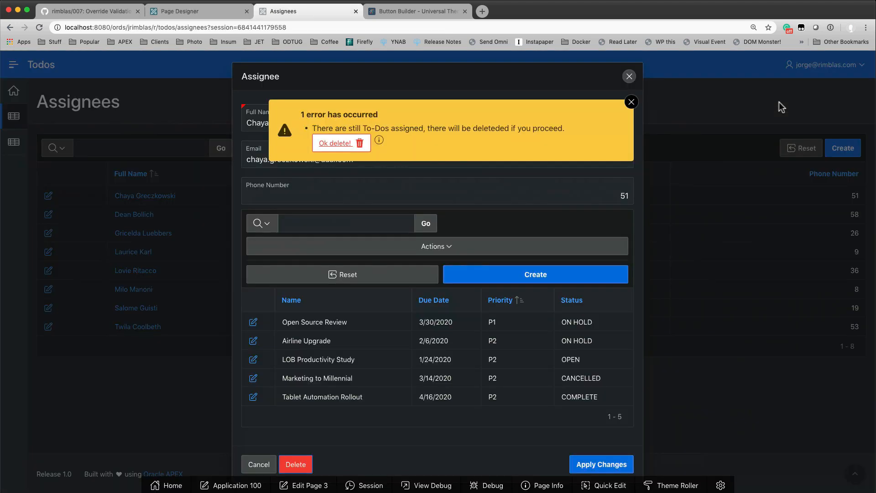
Rerun the delete and use Ok delete! to remove the assignee despite assigned to-dos
click(335, 143)
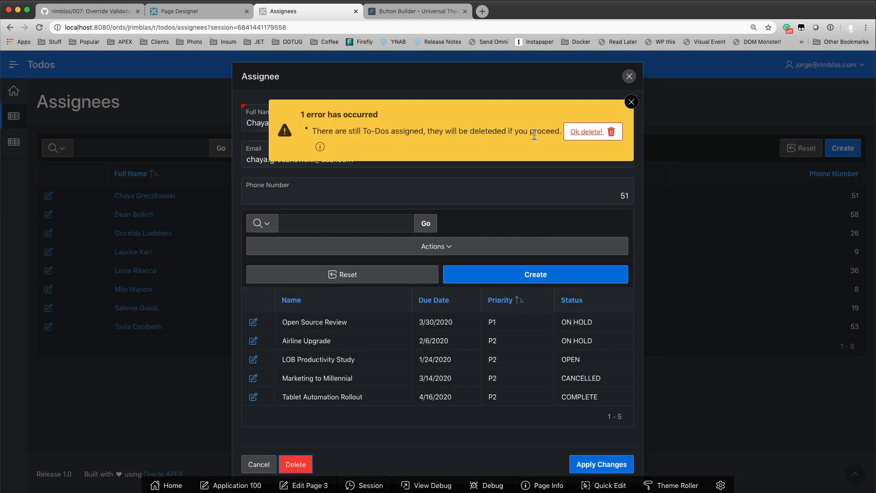
click(587, 131)
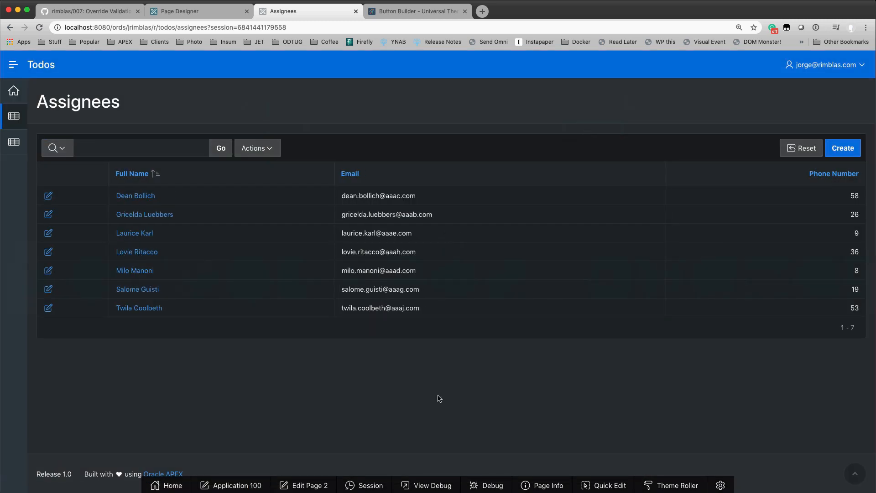
mouse_move(413, 370)
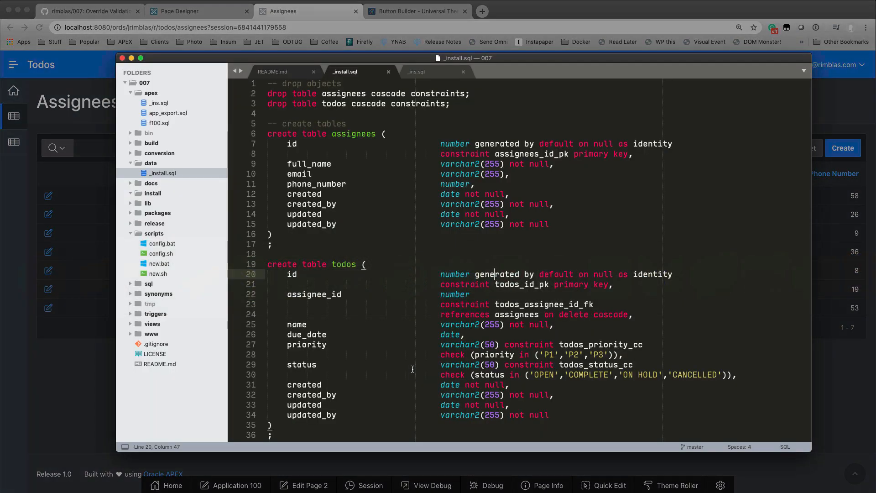
scroll(down, 3)
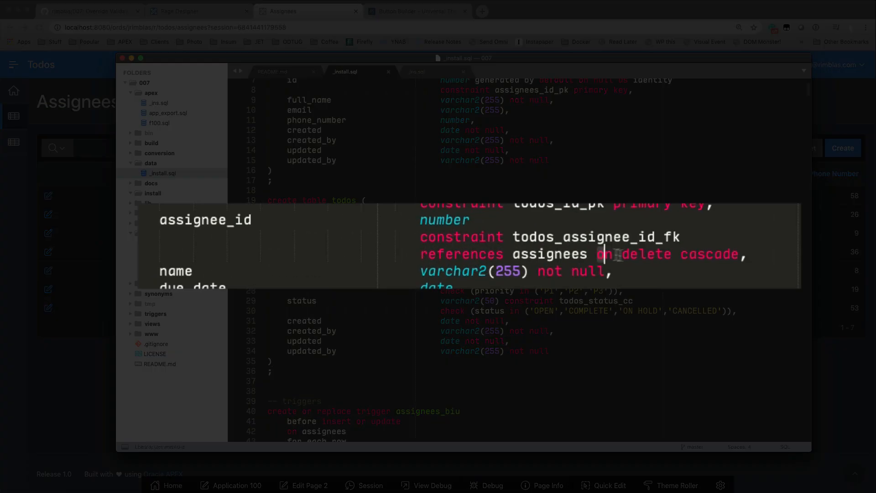
double_click(645, 253)
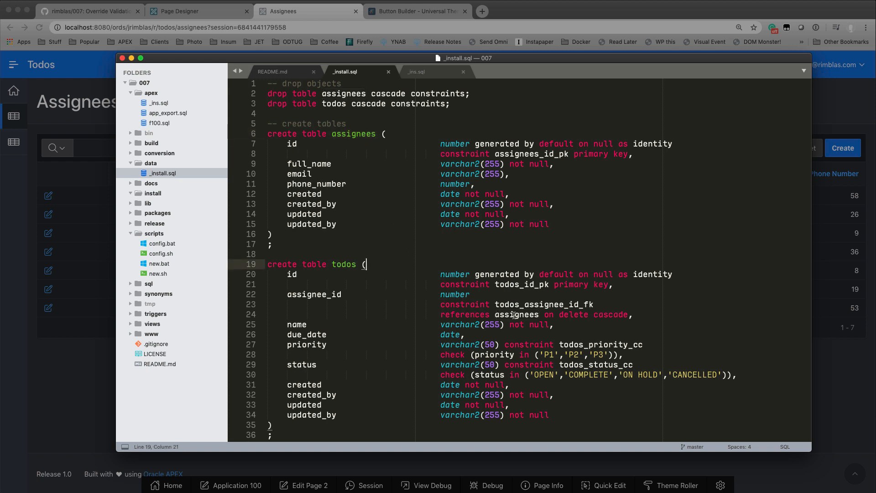
drag(442, 304, 550, 323)
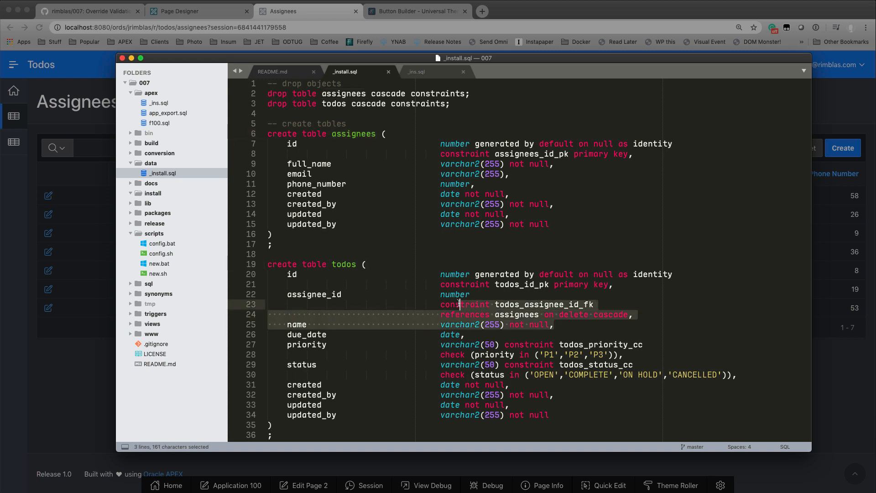
click(458, 304)
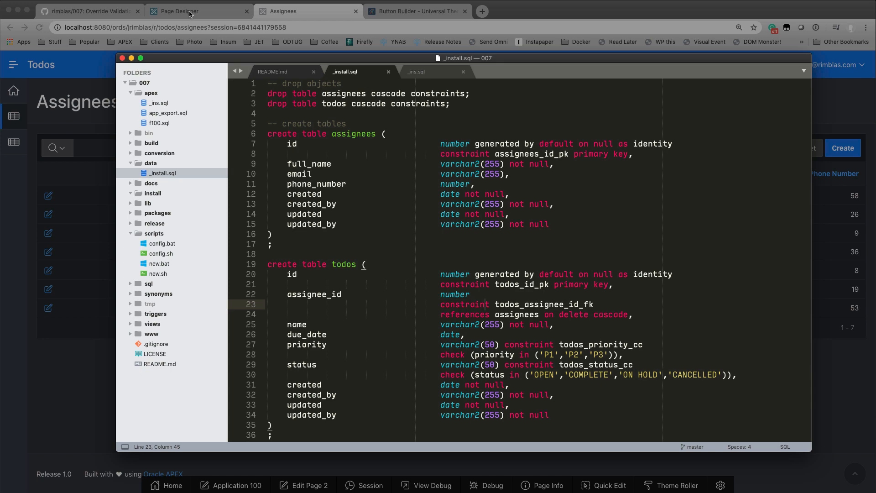
In Page Designer's Processing tree, create a new process named Delete Children
click(198, 10)
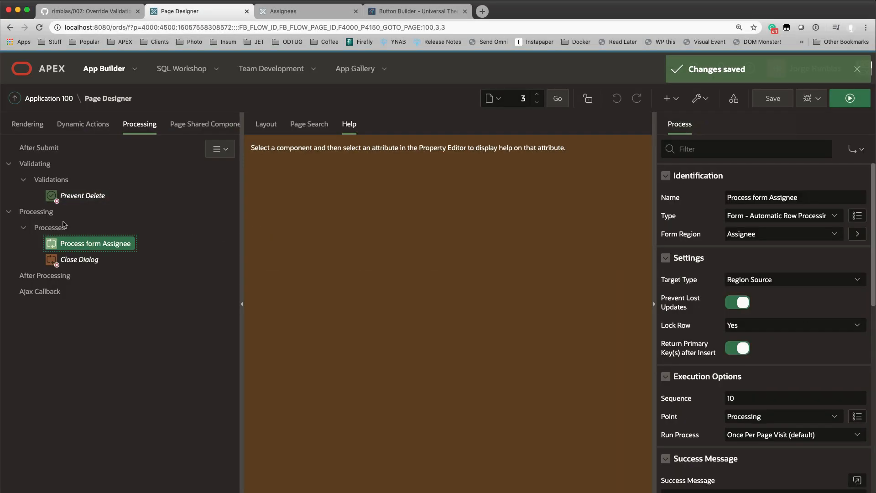
right_click(49, 227)
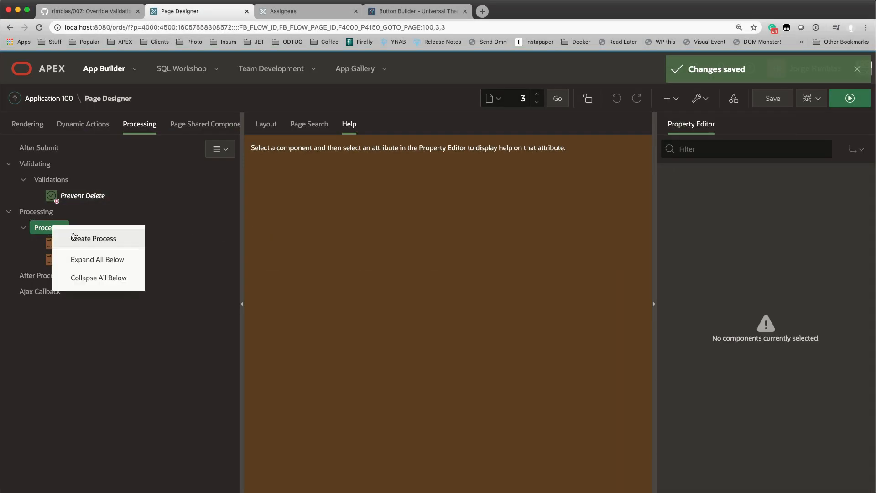
click(93, 238)
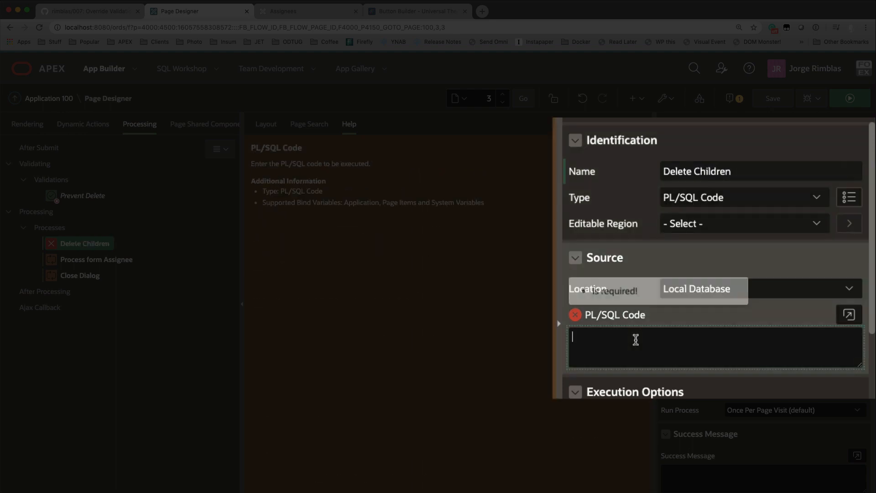
Enter the PL/SQL 'delete from todos where assignee_id = :P3_ID' as the process source
text(delete from)
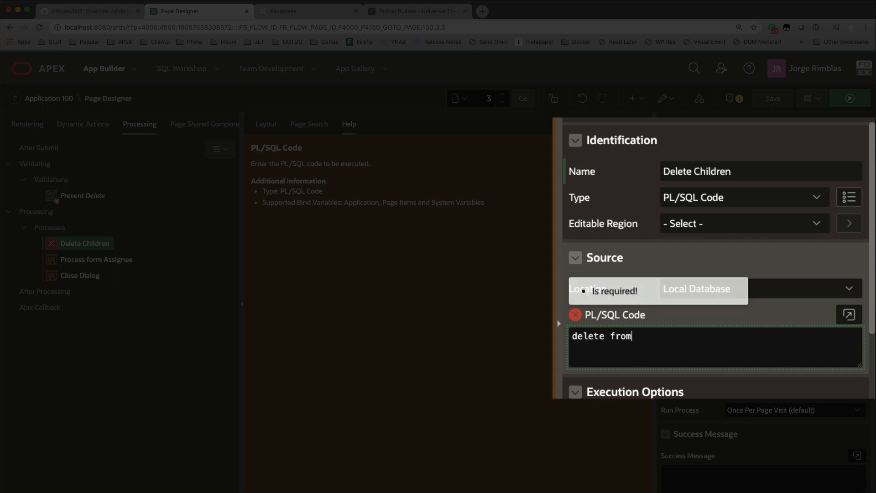
text(todos)
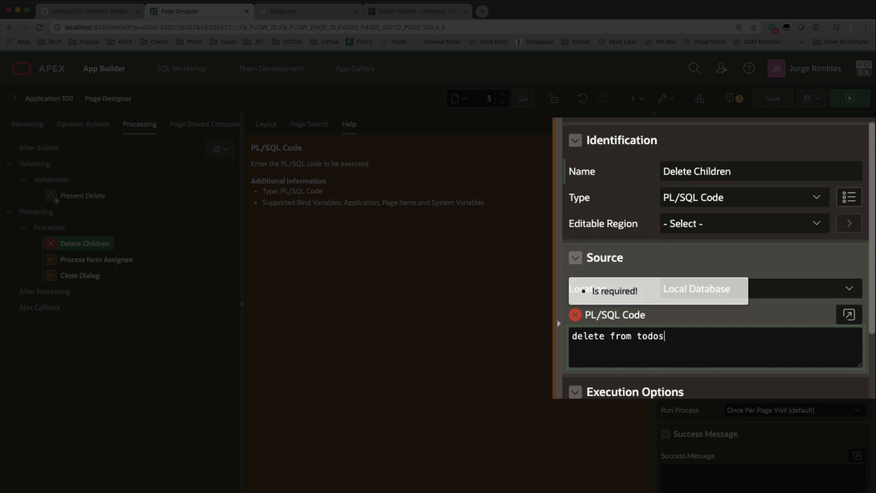
text(where as)
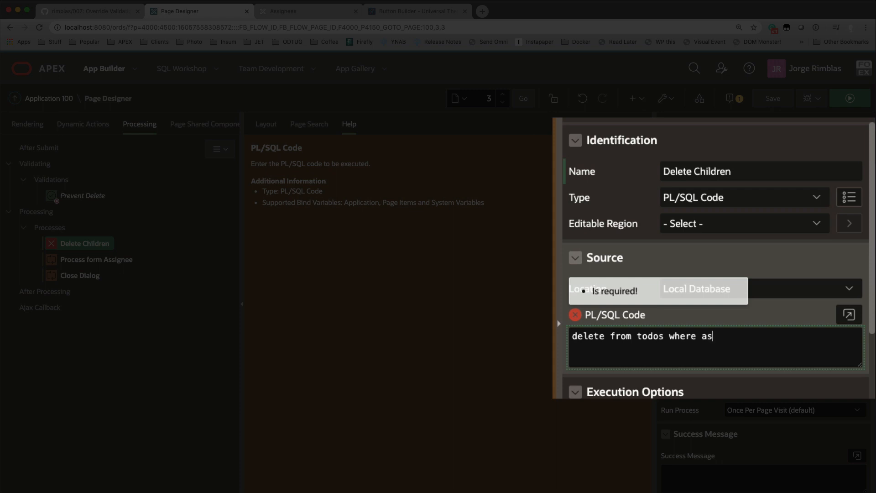
text(sign)
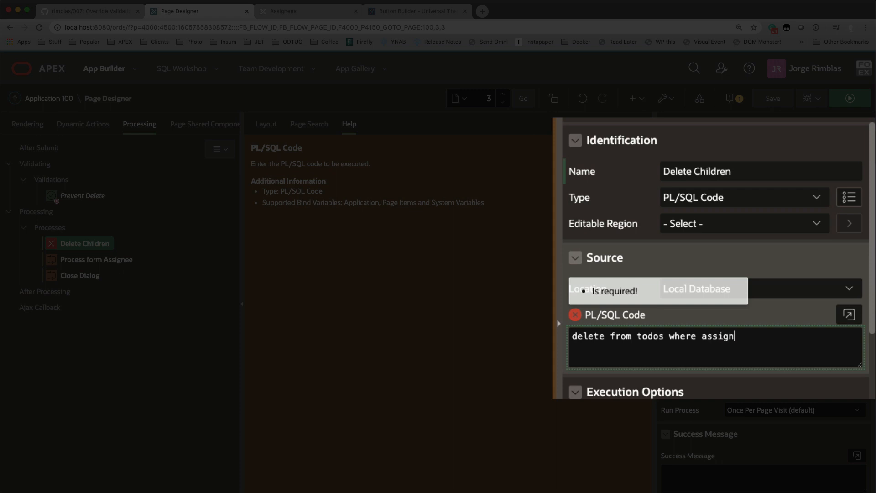
text(ee_id =)
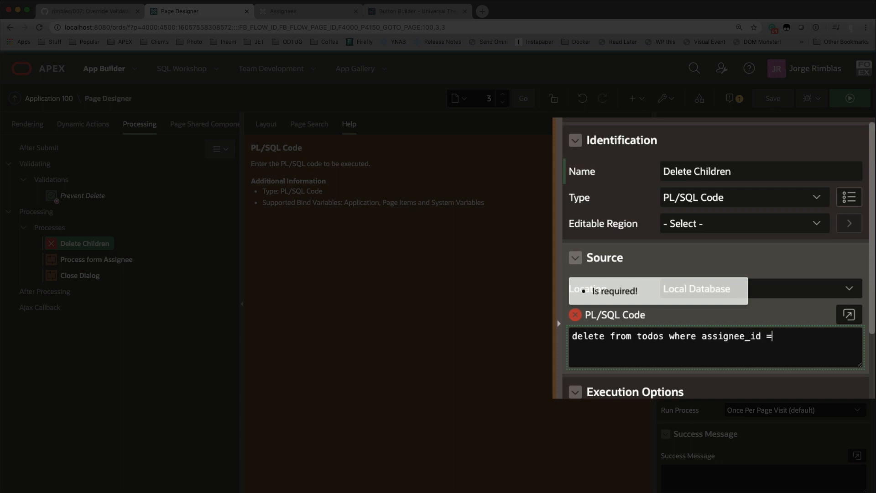
text(:P3)
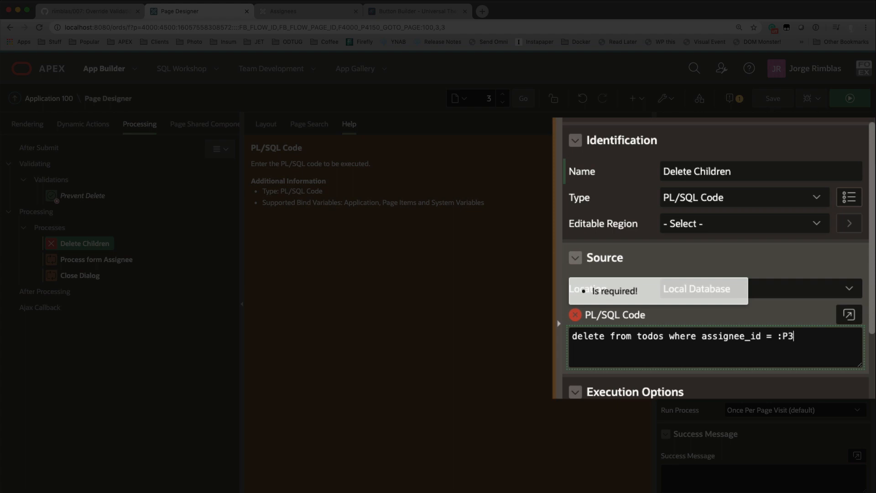
text(_ID)
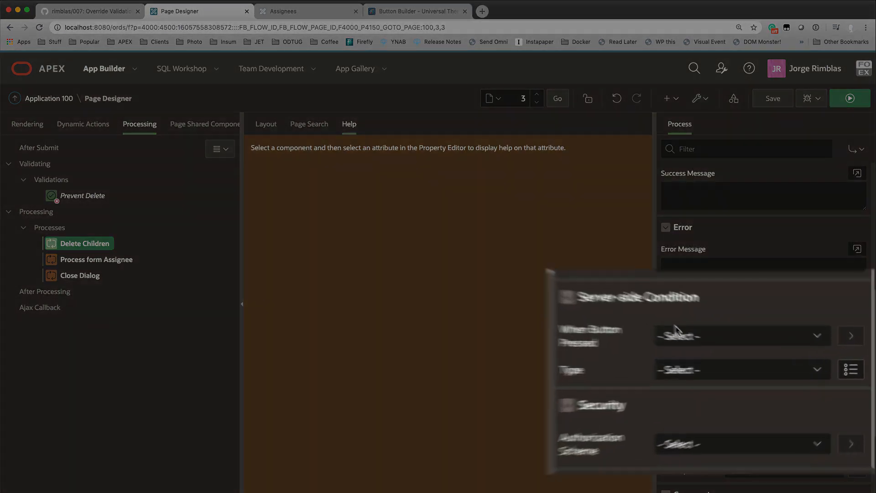
Set the Server-side Condition to Request = Value with Value DROP and save the page
click(740, 335)
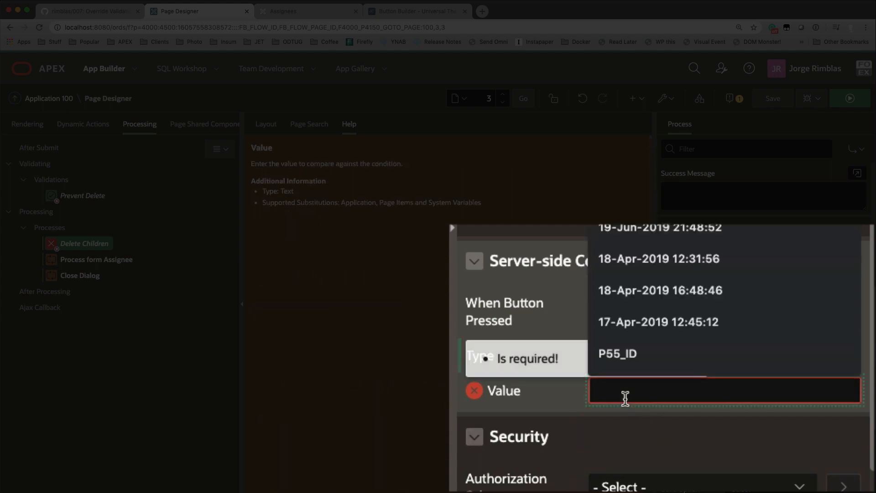
text(DROP)
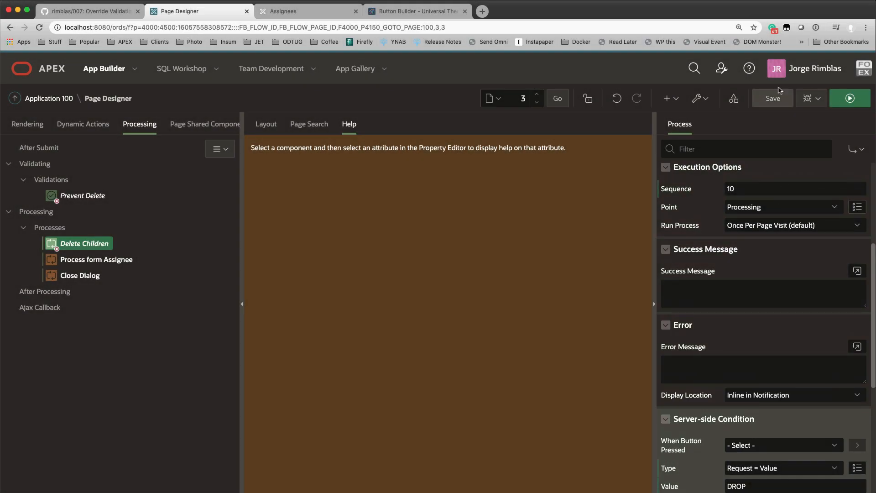
click(771, 98)
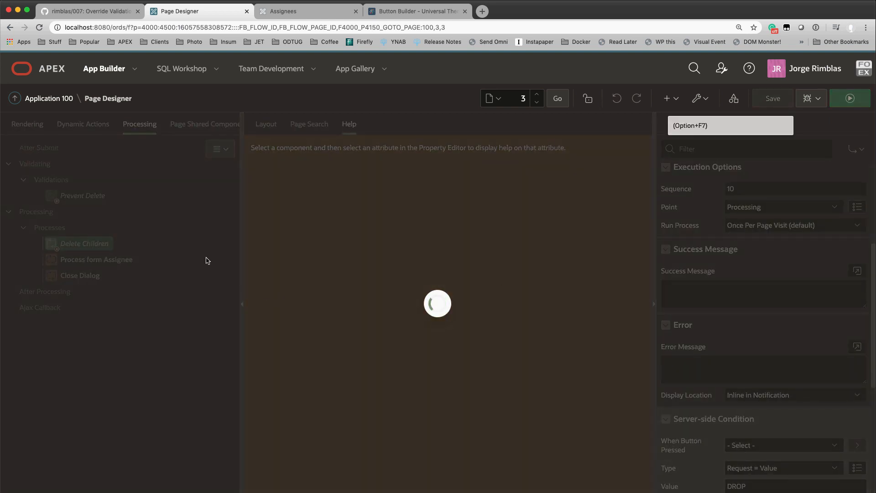
click(772, 99)
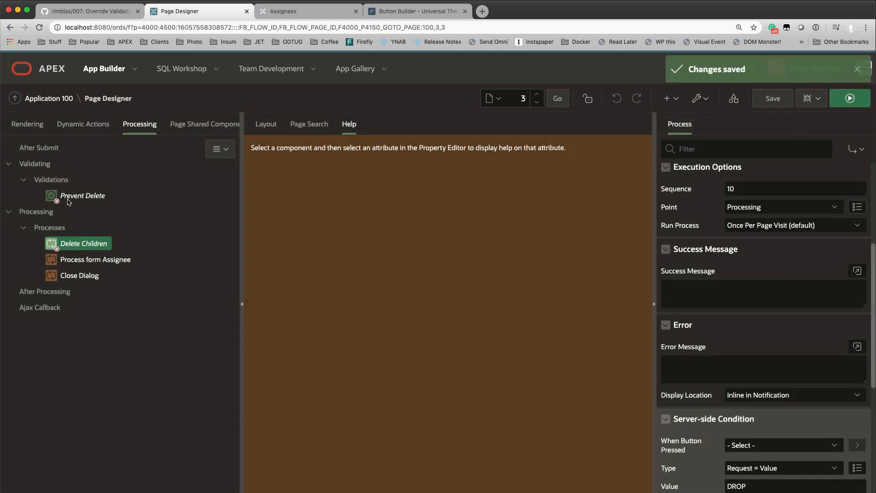
mouse_move(83, 242)
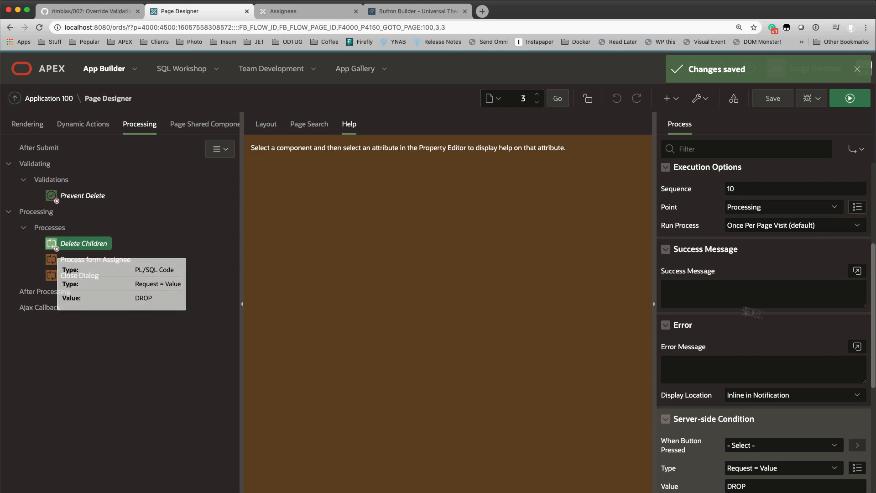
Review Delete Children's statement and process order, then return to the Assignees report
click(84, 242)
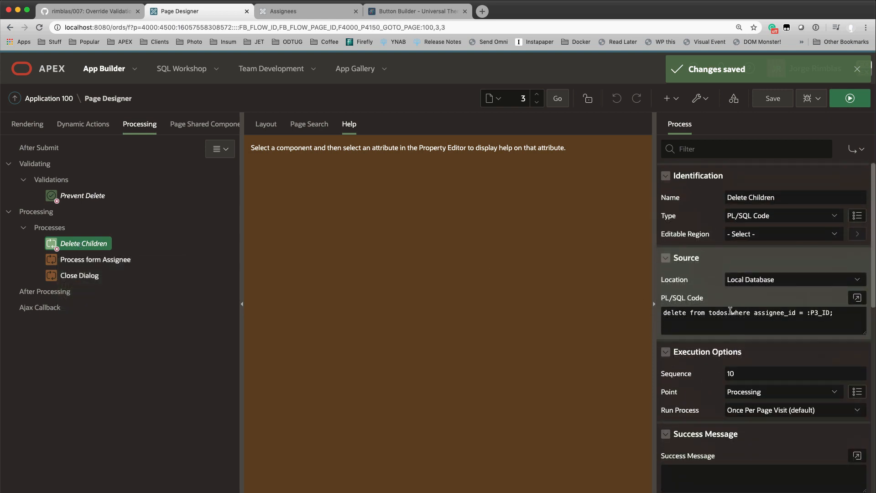
click(765, 313)
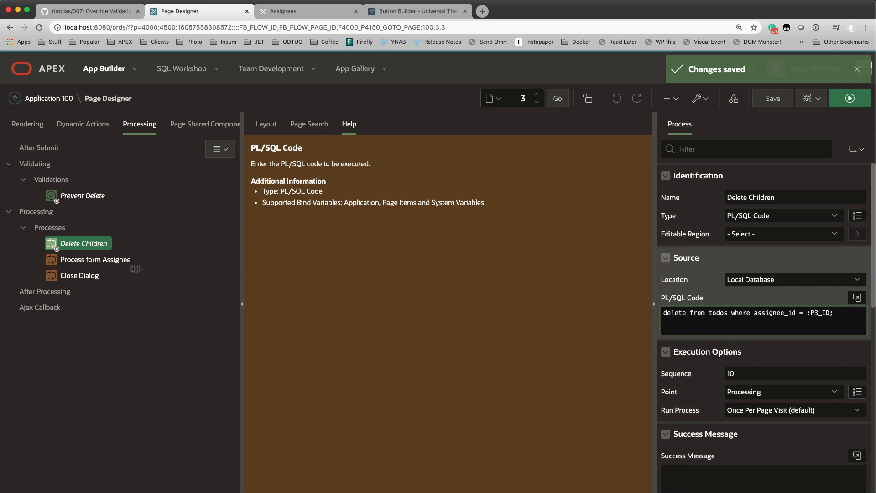
click(95, 259)
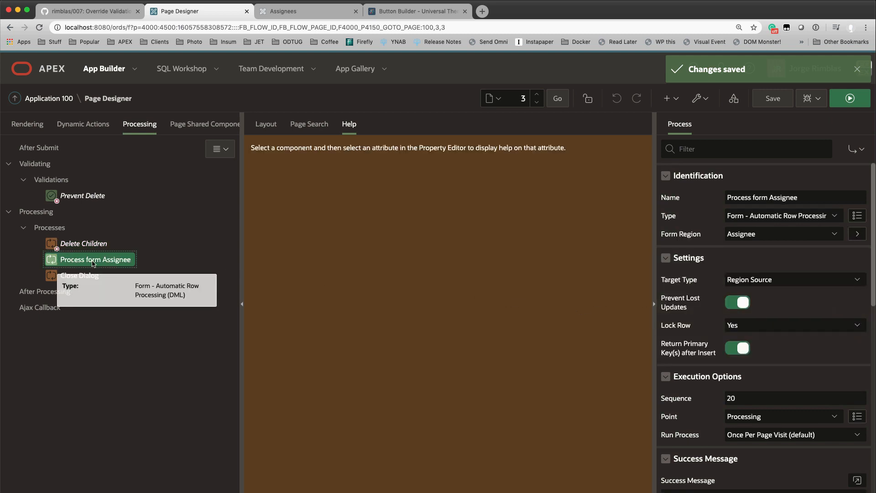
mouse_move(487, 368)
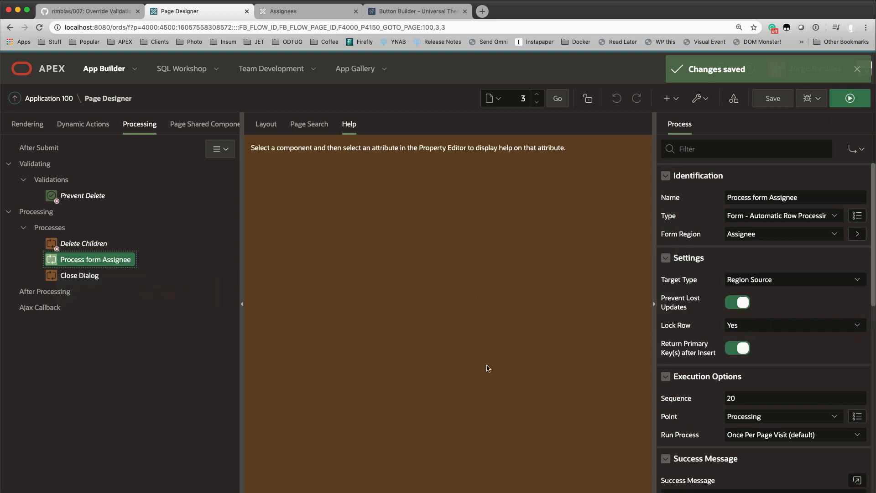
click(306, 11)
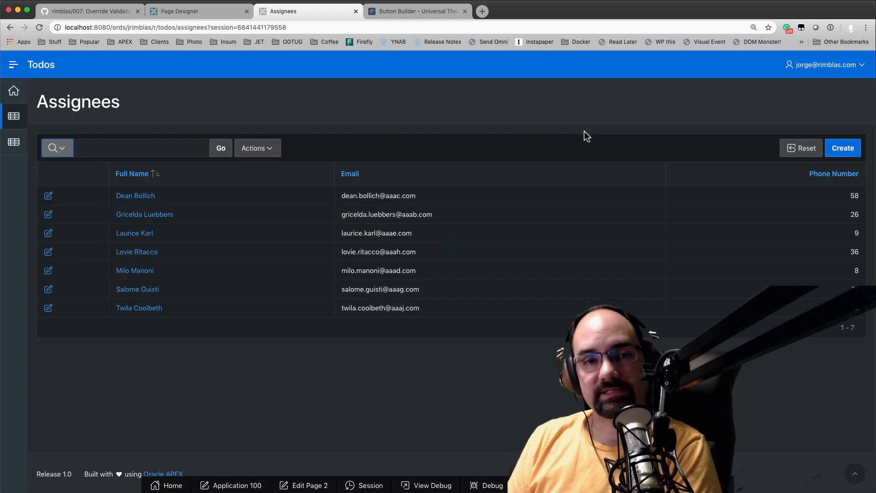